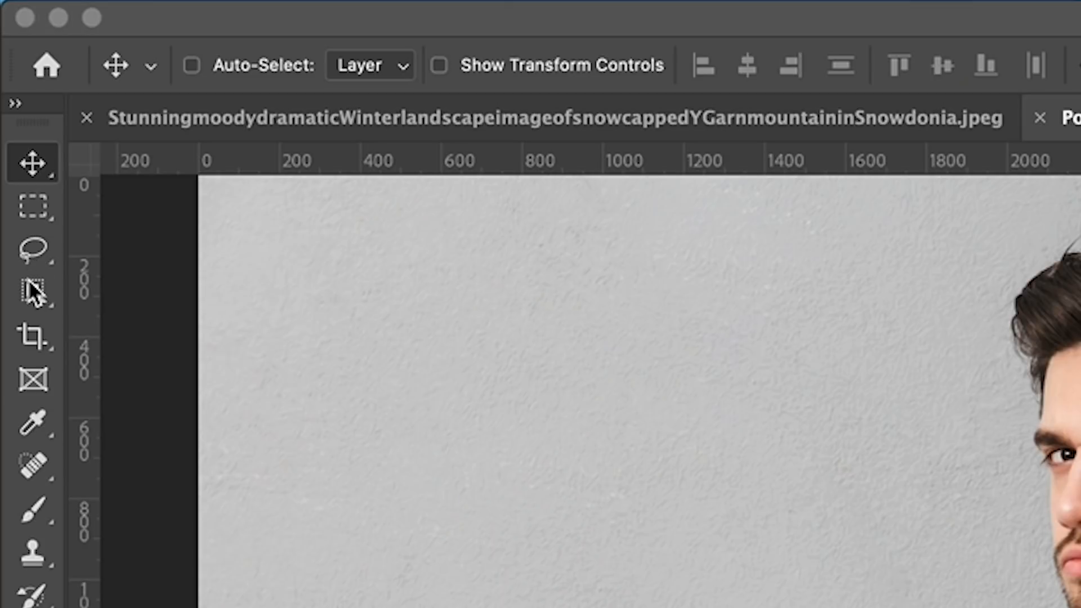
# Step: Use the Object Selection Tool's Select Subject to select both people in the portrait
pyautogui.click(33, 291)
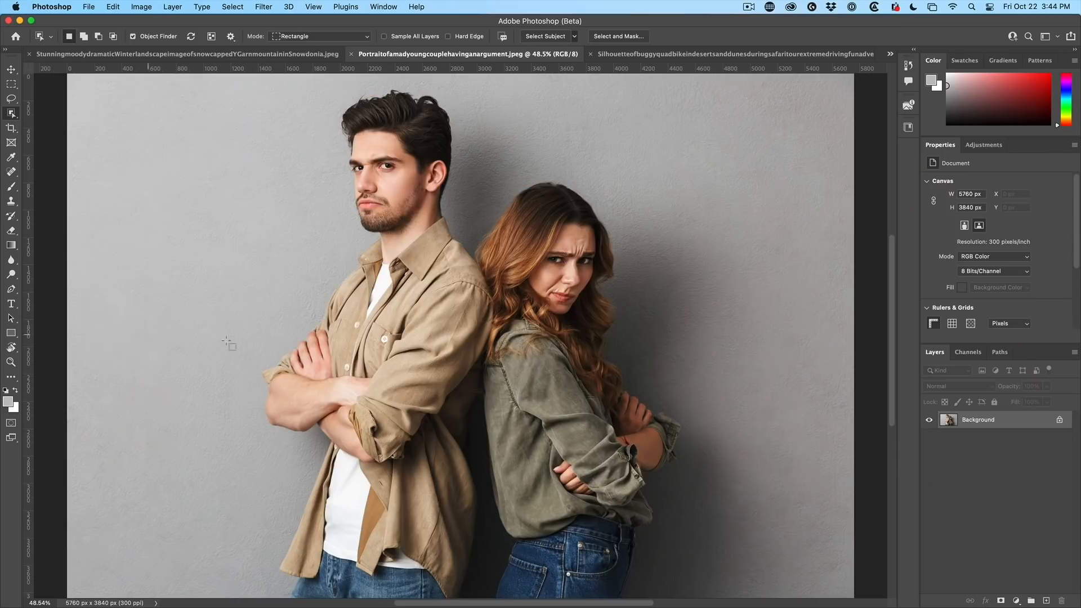
pyautogui.click(544, 36)
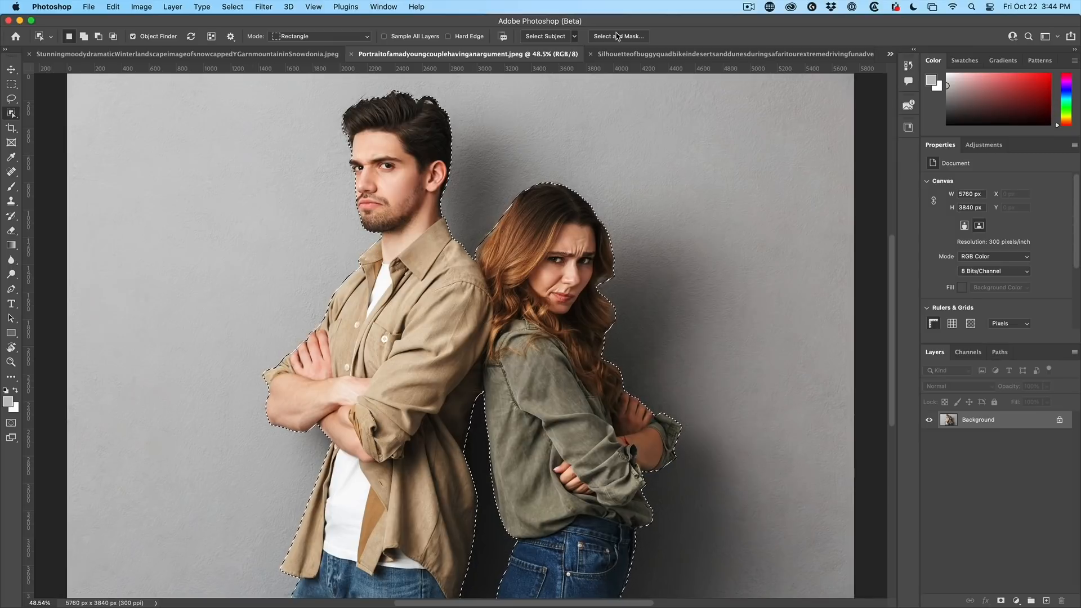
# Step: Drag the selected couple onto the Snowdonia mountain document with the Move Tool
pyautogui.click(11, 69)
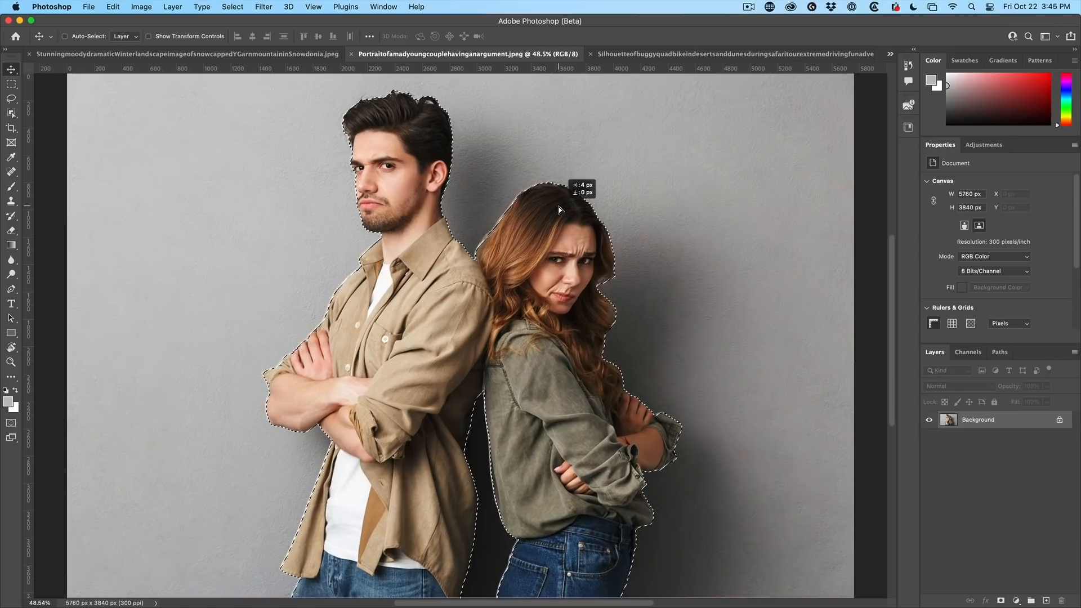
pyautogui.click(172, 54)
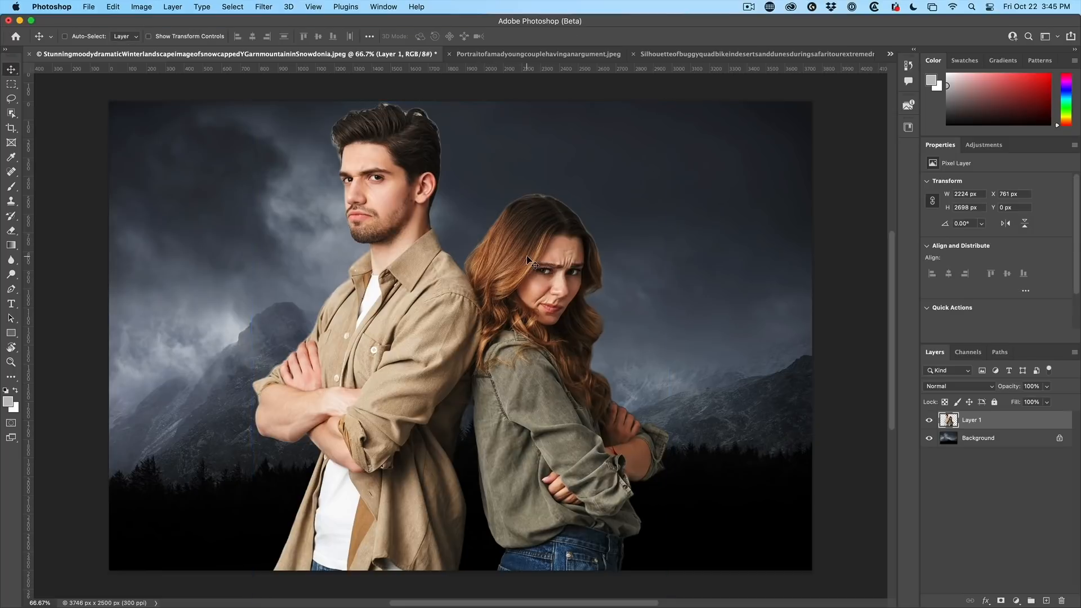
pyautogui.moveTo(669, 311)
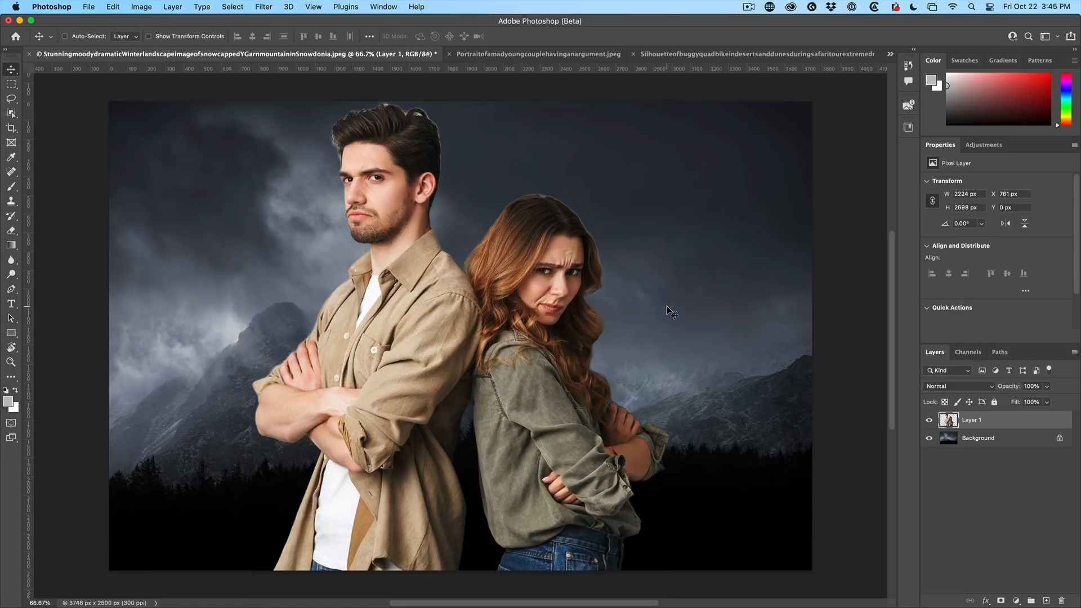
pyautogui.moveTo(369, 119)
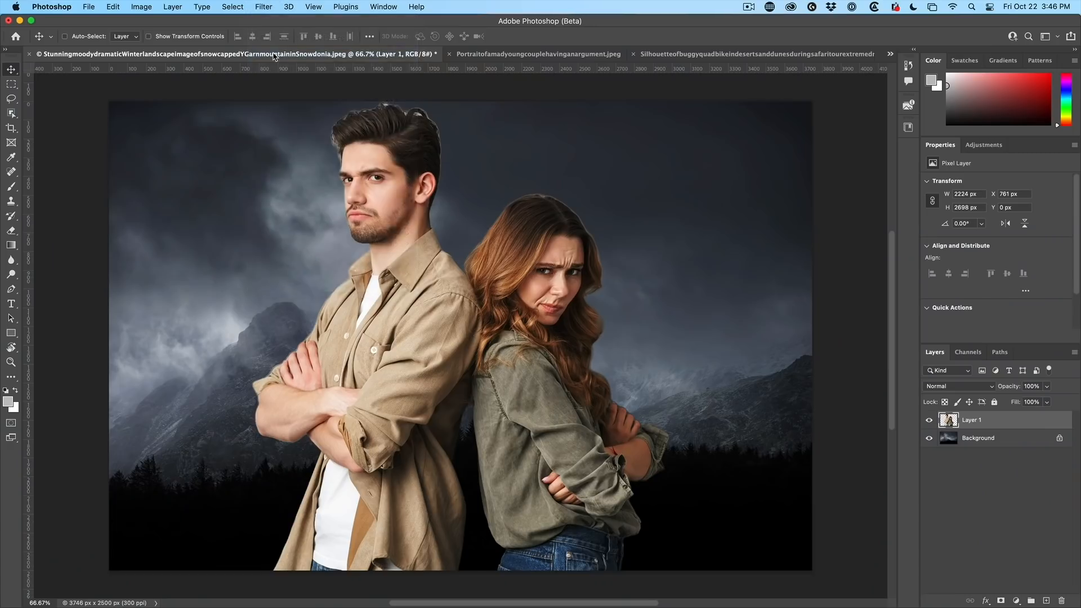
# Step: Apply Neural Filters Harmonization to the couple layer, using the mountain Background as reference
pyautogui.click(263, 7)
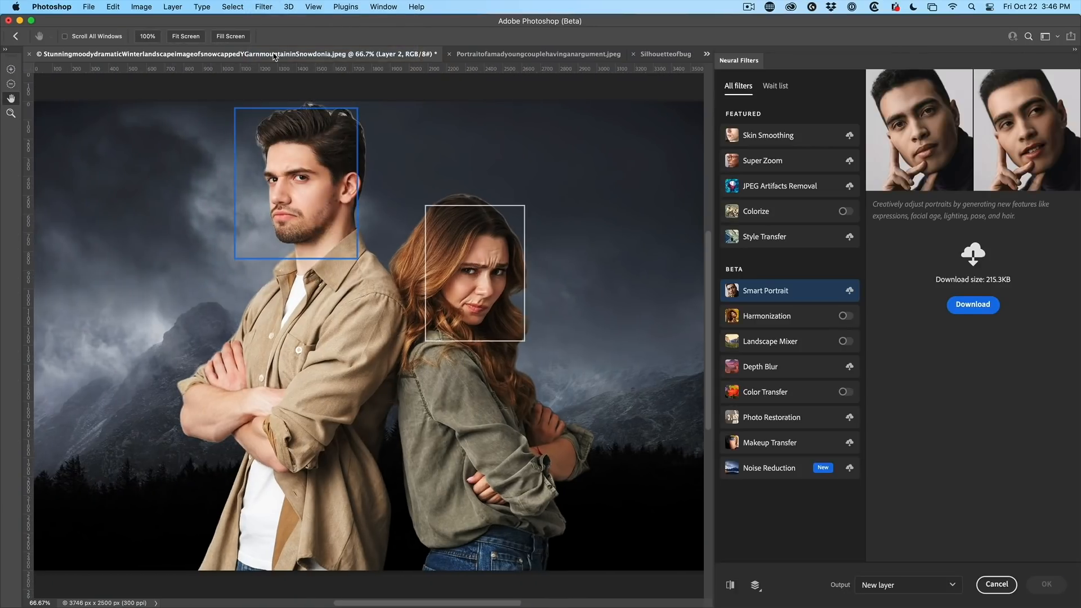
pyautogui.moveTo(835, 315)
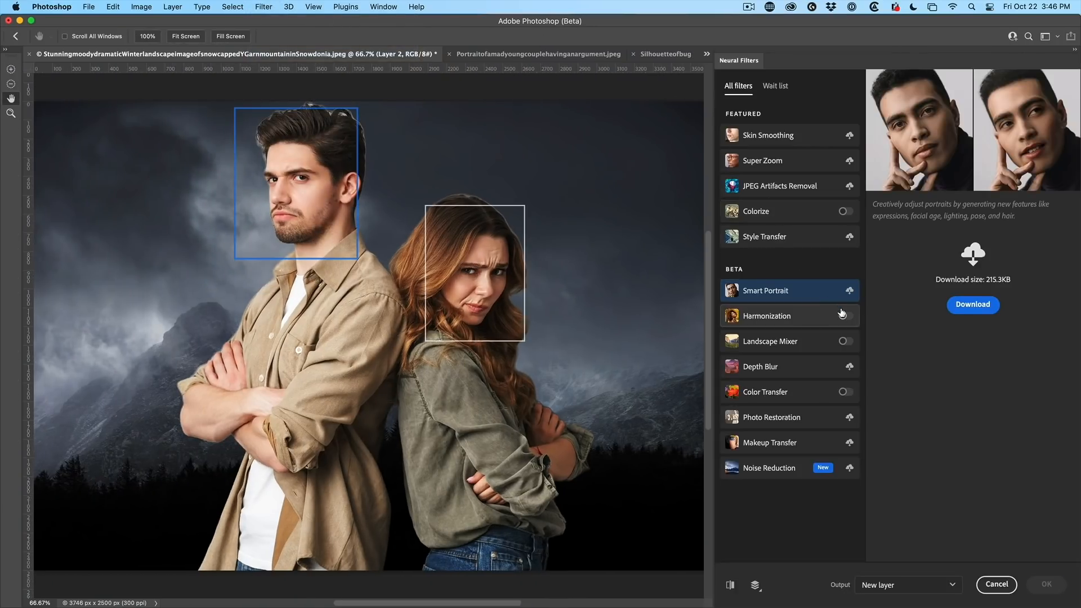
pyautogui.click(765, 316)
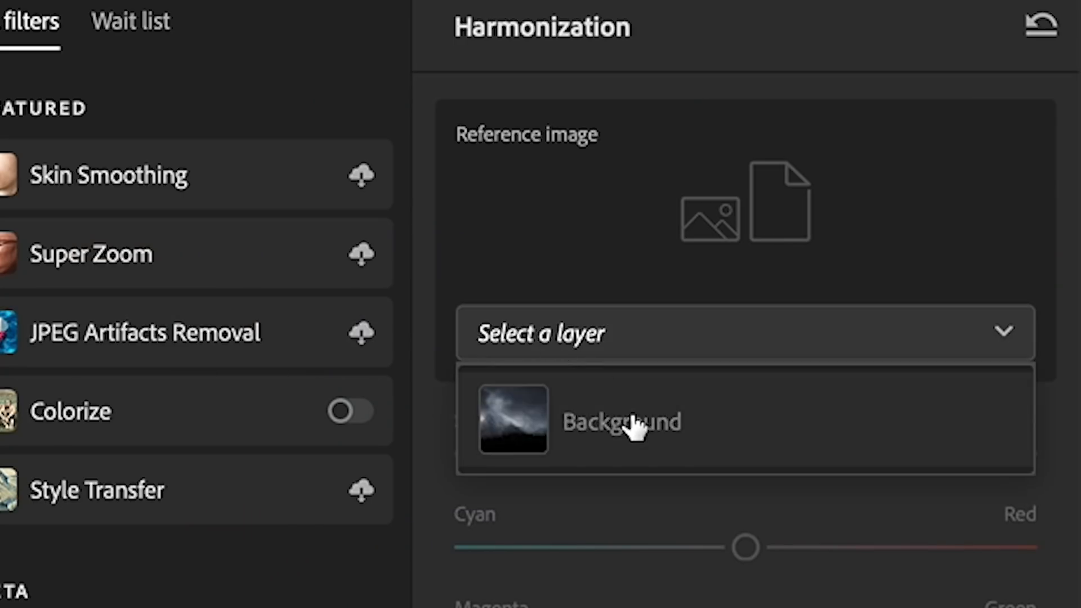
pyautogui.click(620, 421)
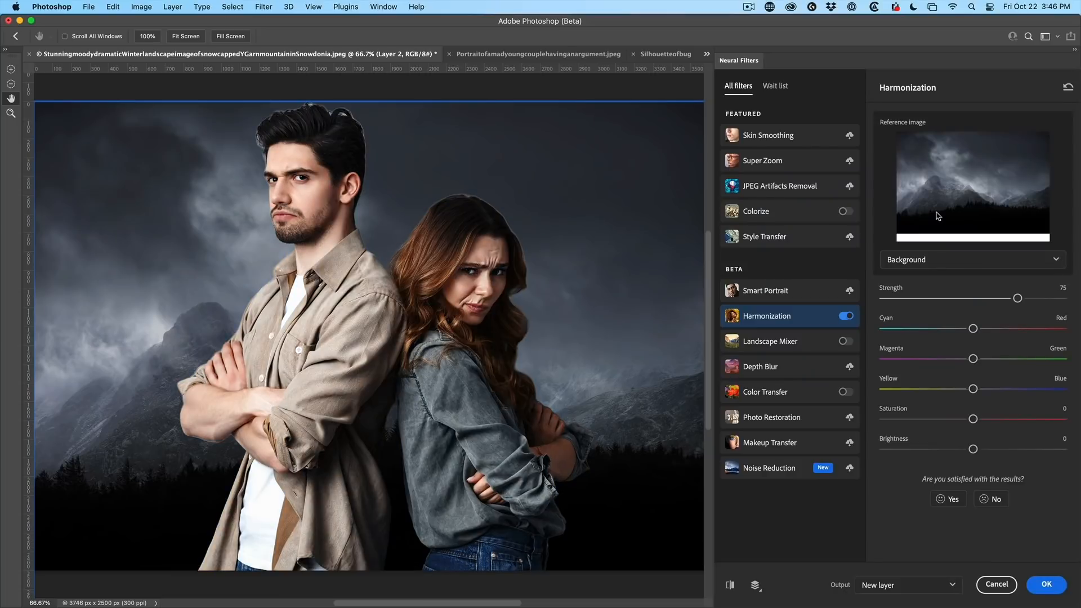
pyautogui.moveTo(946, 417)
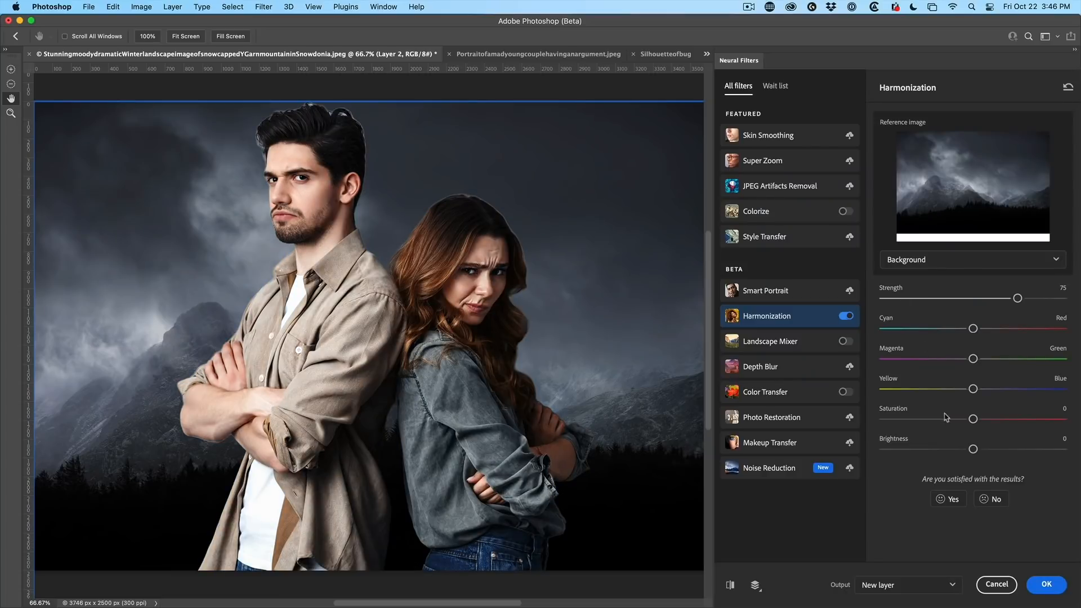
pyautogui.moveTo(918, 529)
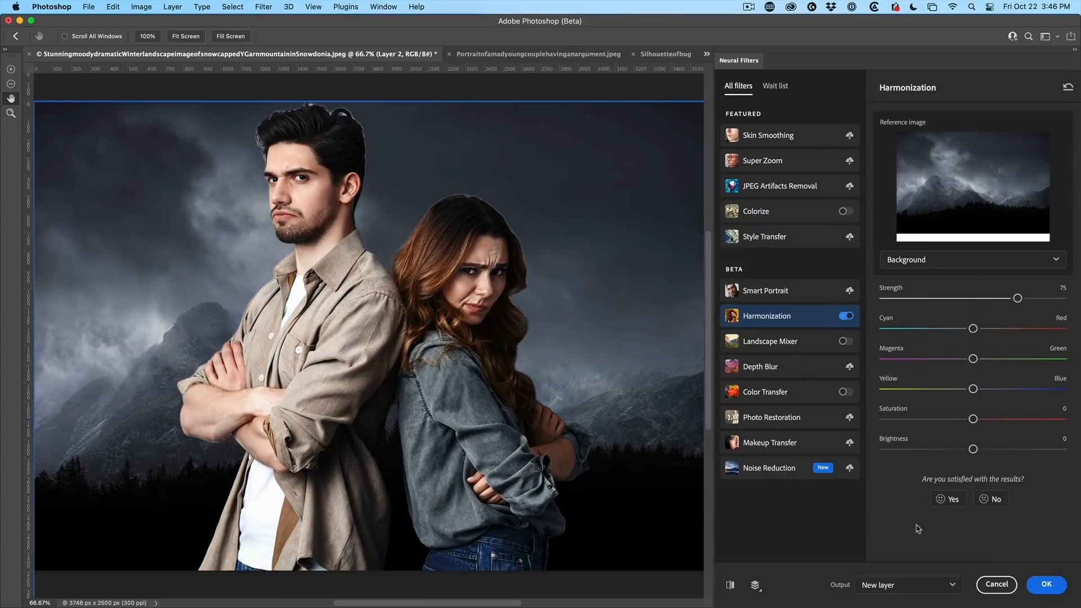
pyautogui.click(1046, 584)
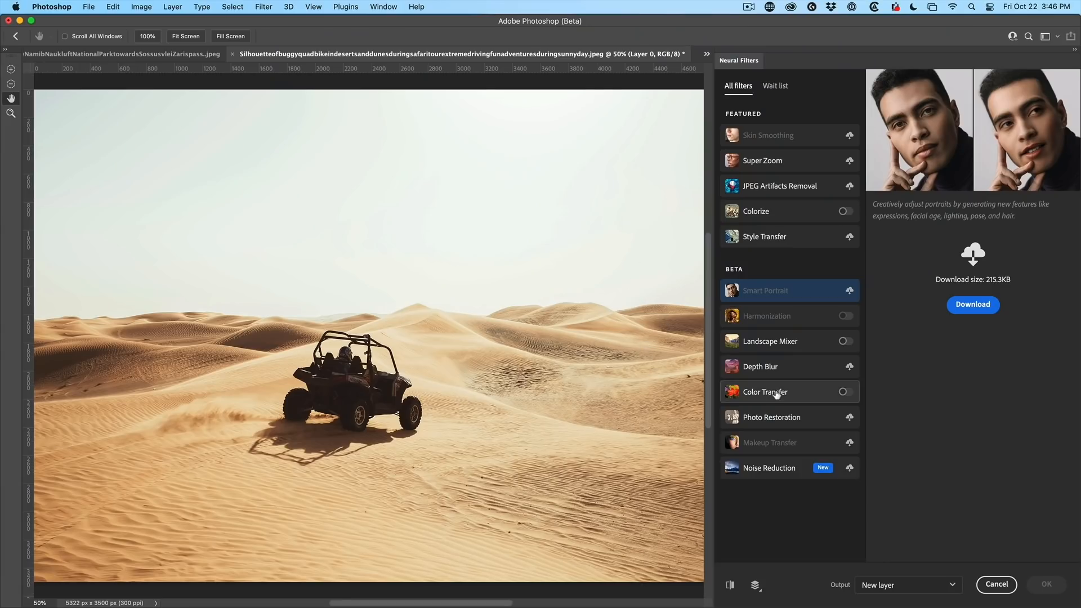
# Step: Enable Color Transfer and apply the warm orange preset to the desert buggy photo
pyautogui.click(764, 392)
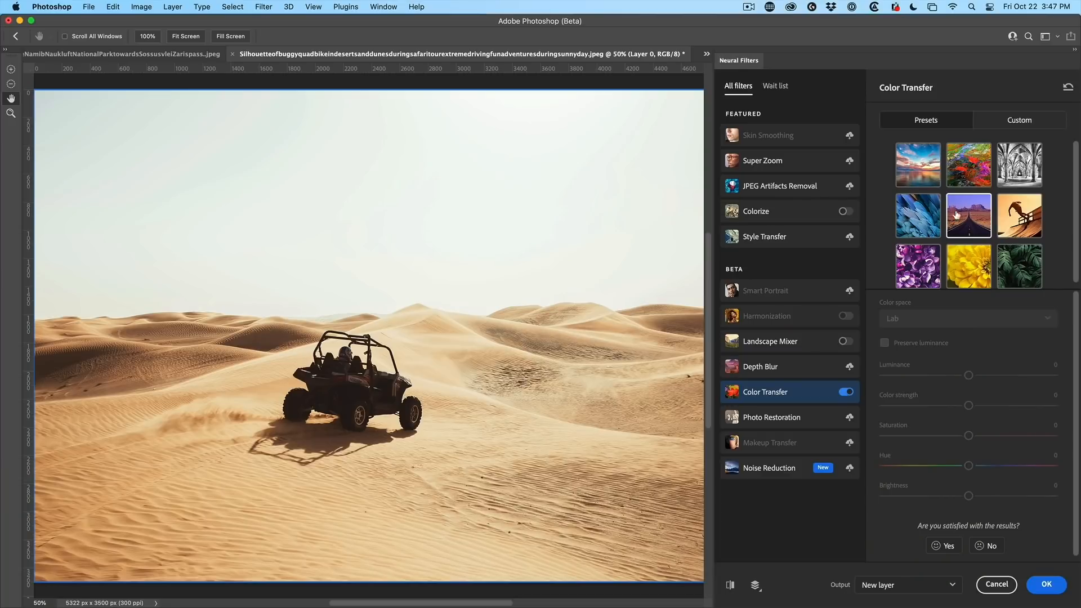
pyautogui.click(1020, 215)
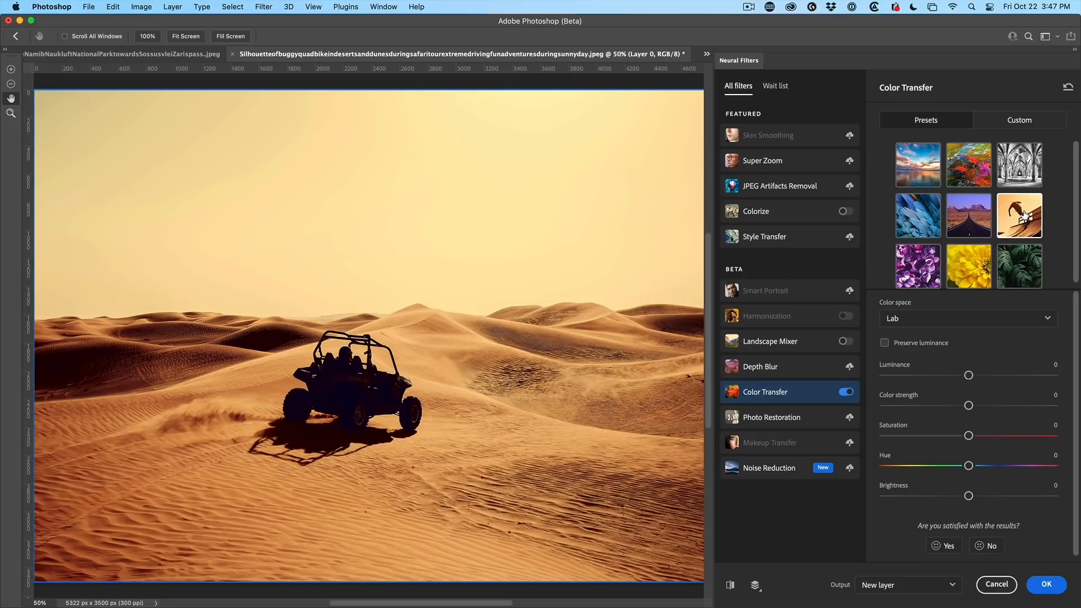
pyautogui.moveTo(1019, 120)
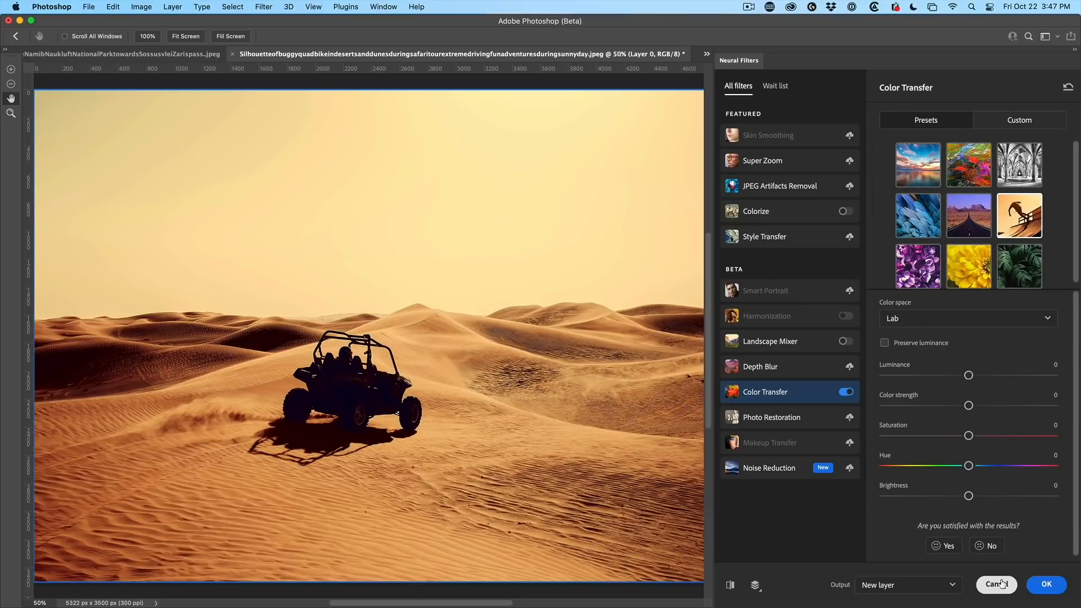
# Step: Cancel the colour transfer and apply Landscape Mixer's green meadow preset to the Namibia photo
pyautogui.click(995, 584)
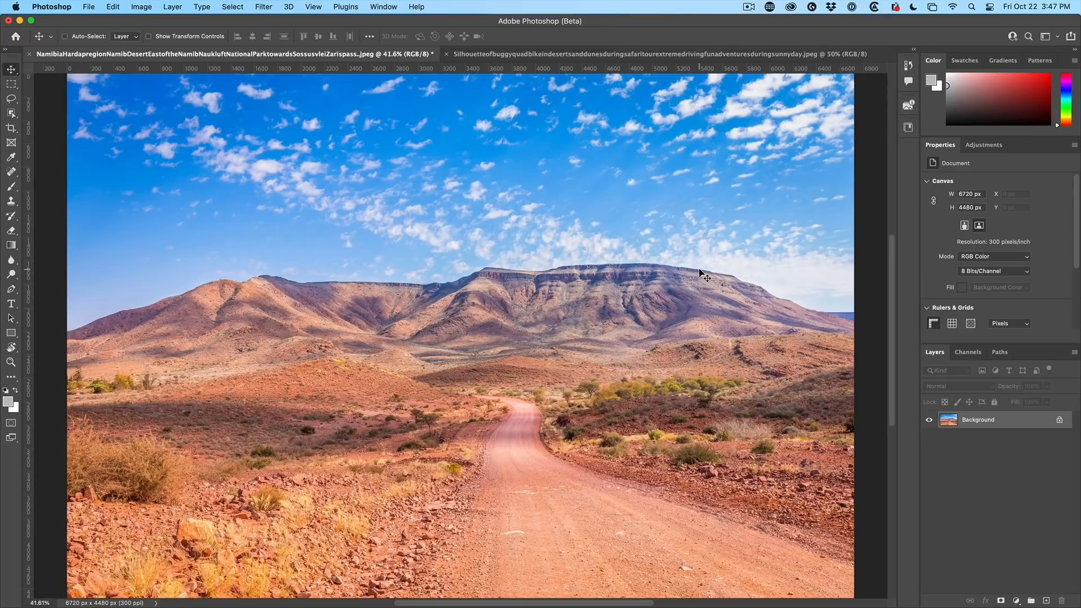
pyautogui.moveTo(516, 101)
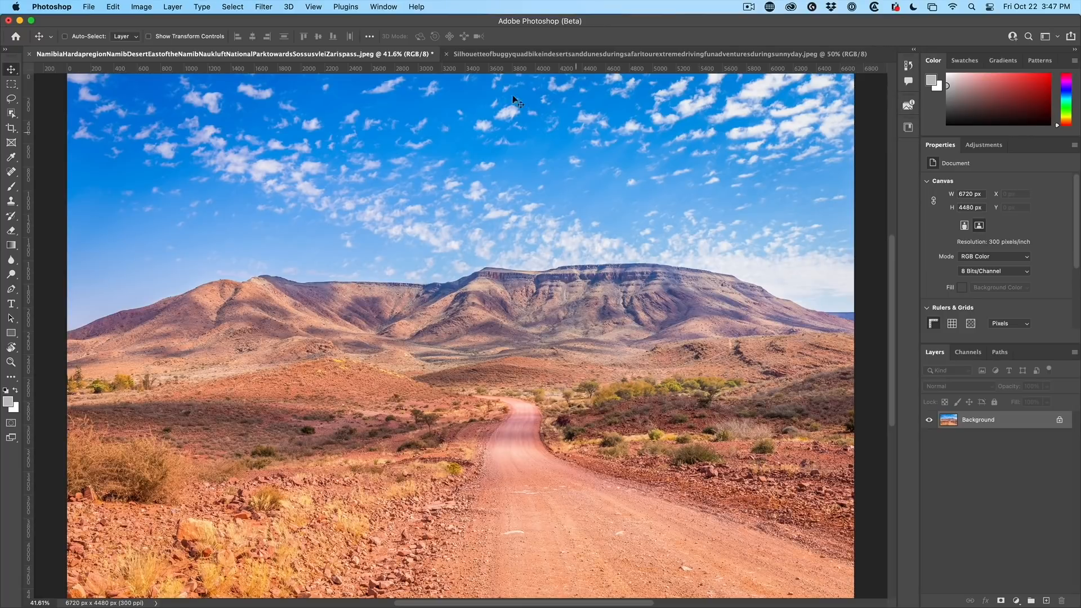
pyautogui.click(263, 6)
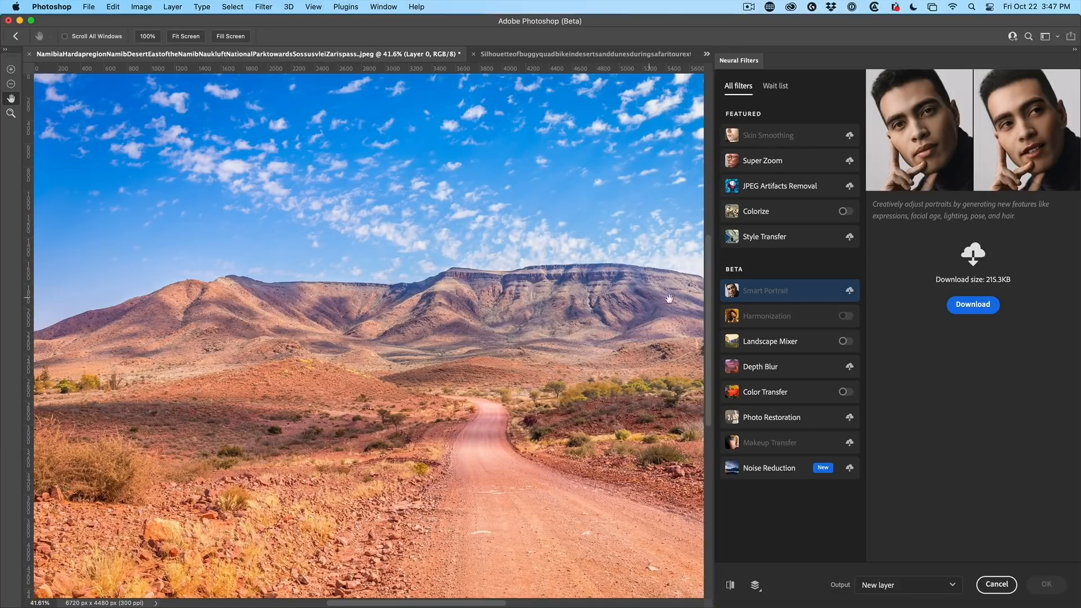
pyautogui.click(844, 341)
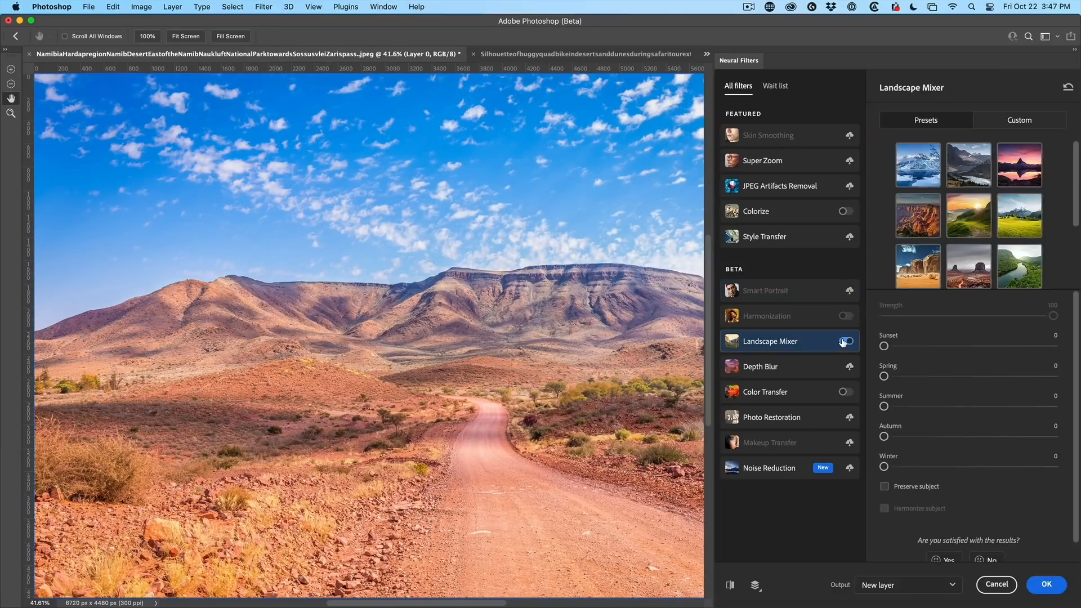
pyautogui.click(844, 342)
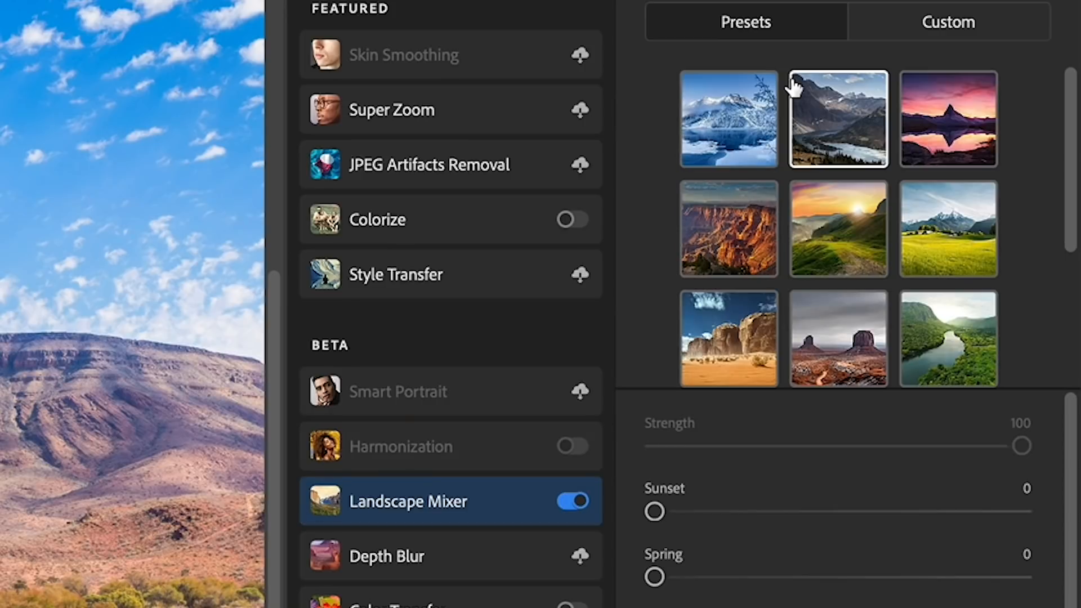
pyautogui.click(948, 228)
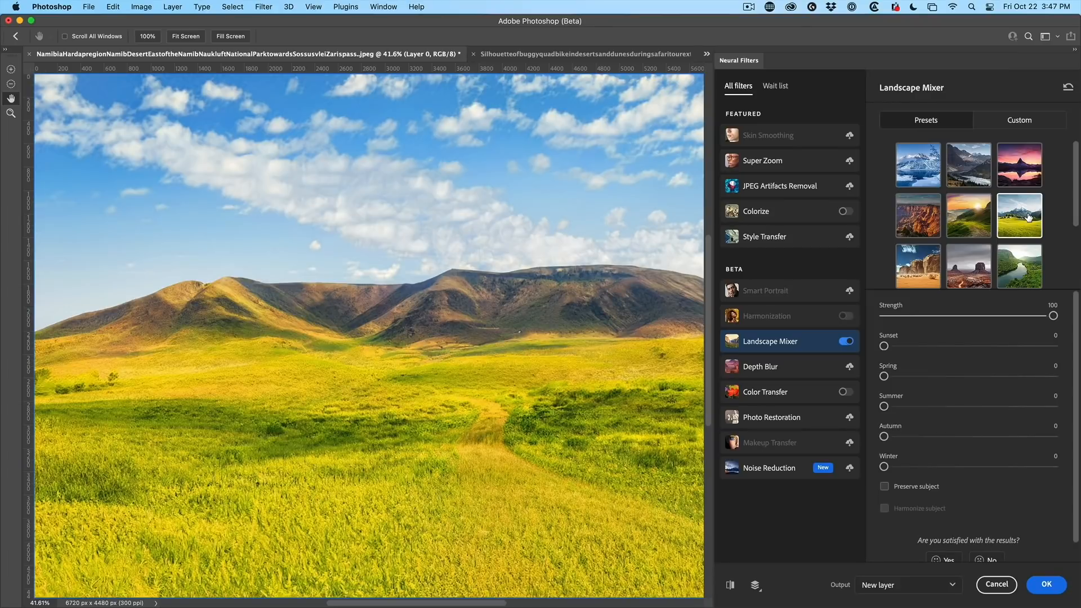
pyautogui.moveTo(904, 313)
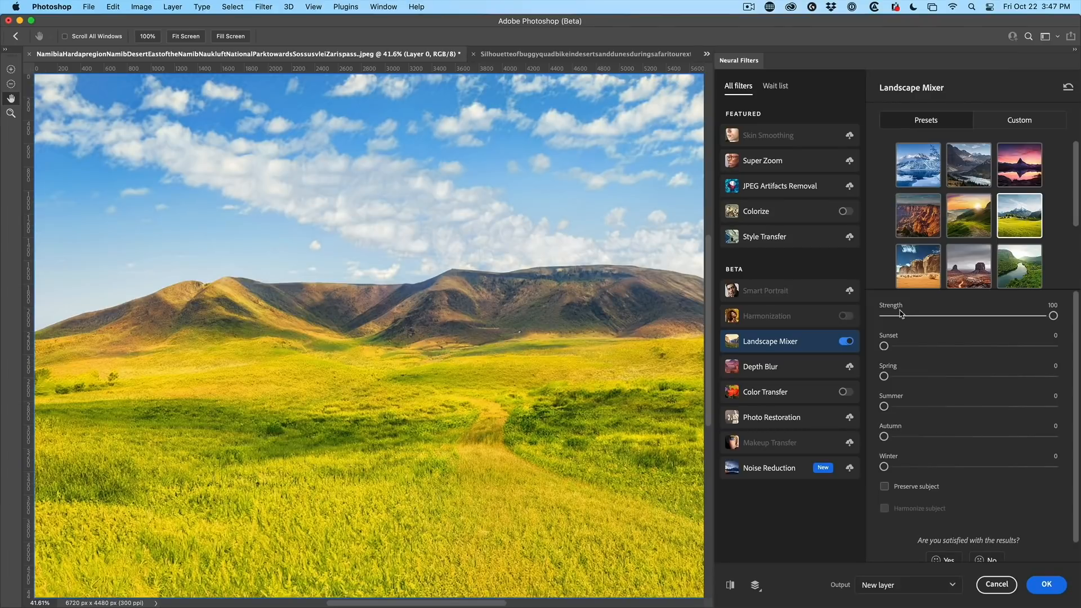
pyautogui.click(1046, 585)
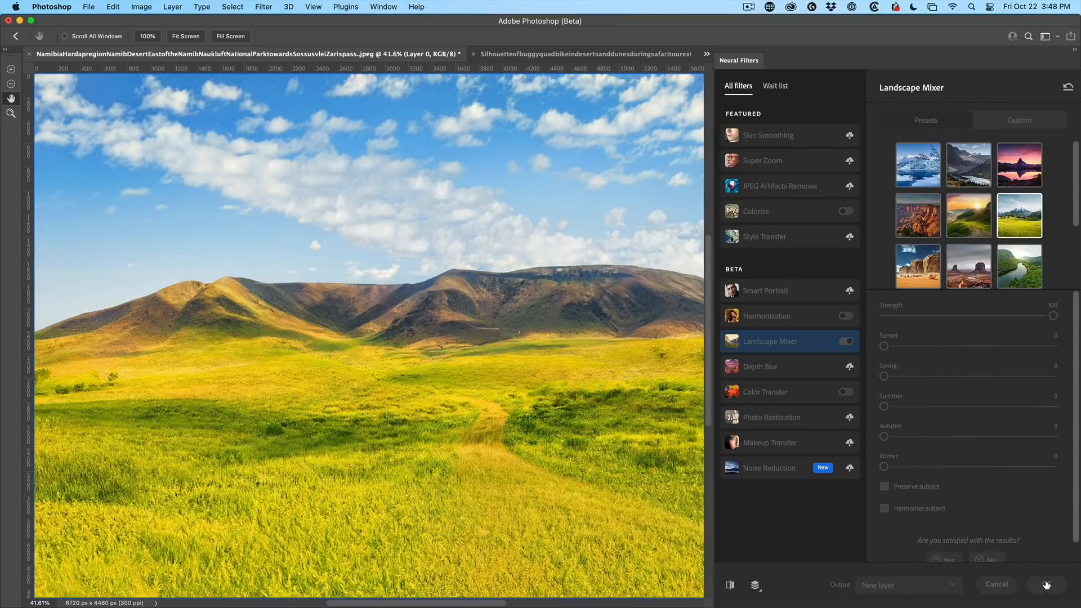
# Step: Close the Landscape Mixer dialog and show the Window > Content Credentials (Beta) panel
pyautogui.click(1047, 585)
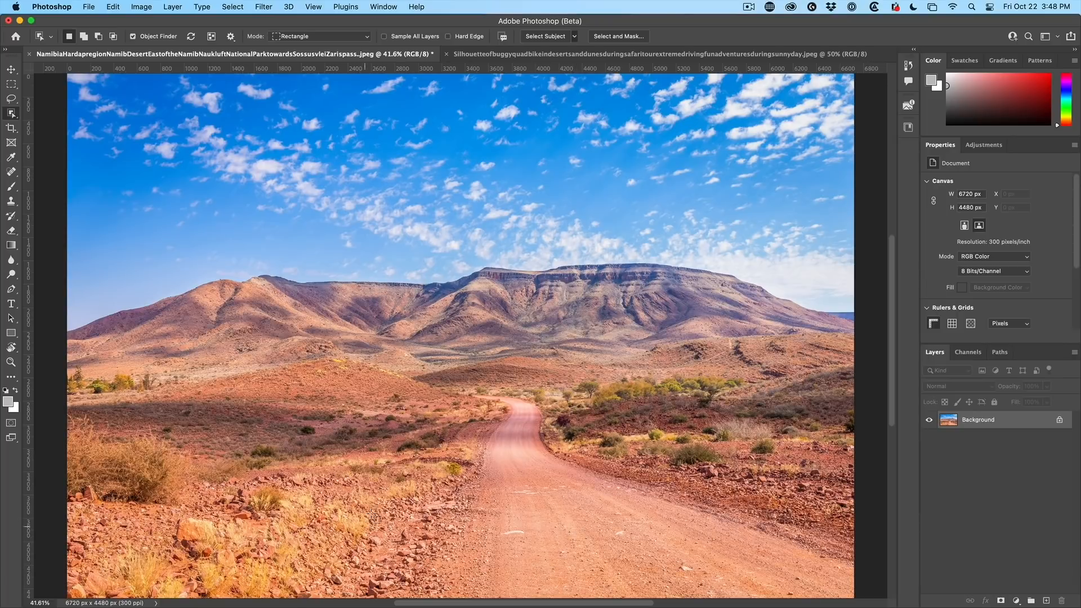
pyautogui.click(383, 7)
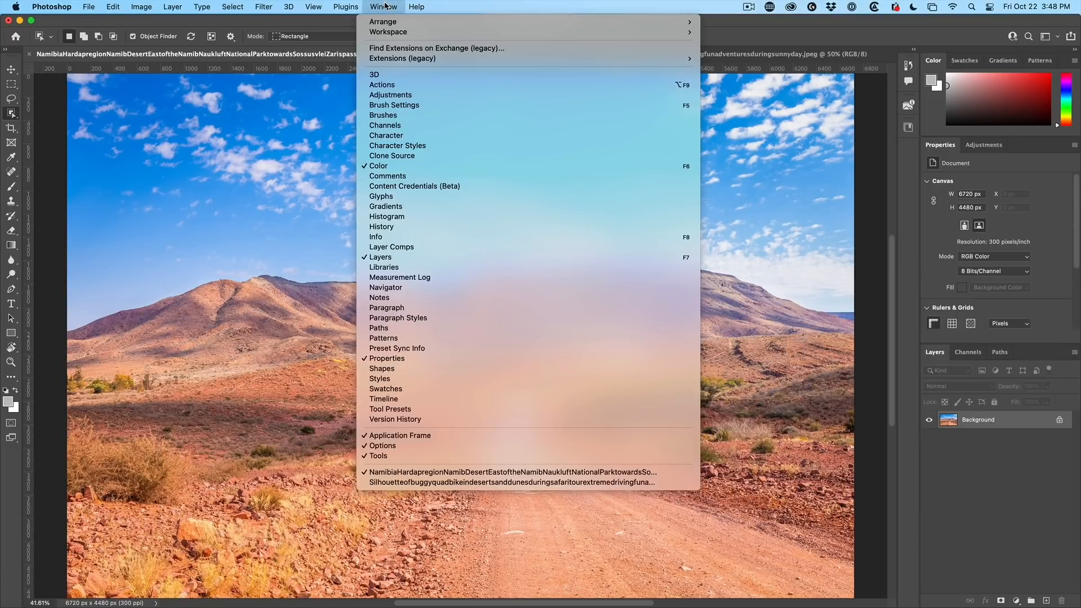
pyautogui.moveTo(415, 186)
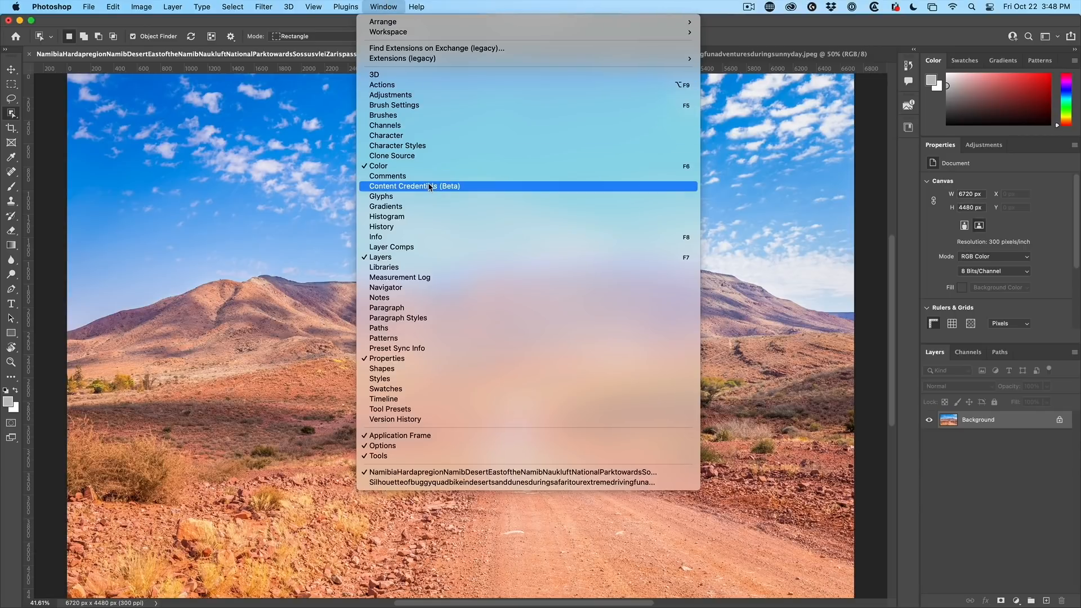
pyautogui.click(415, 185)
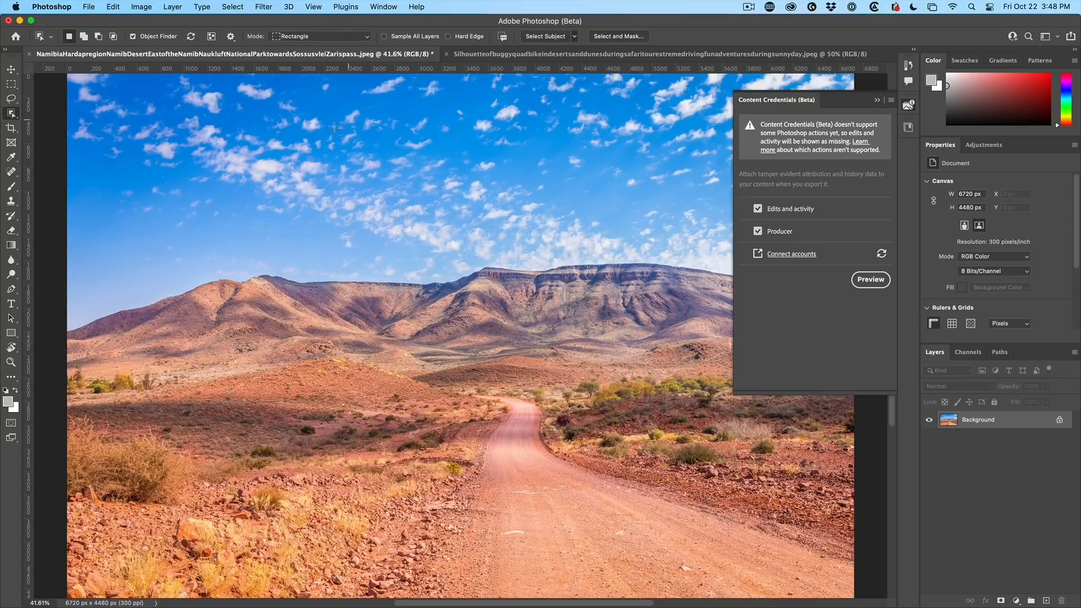
pyautogui.click(870, 280)
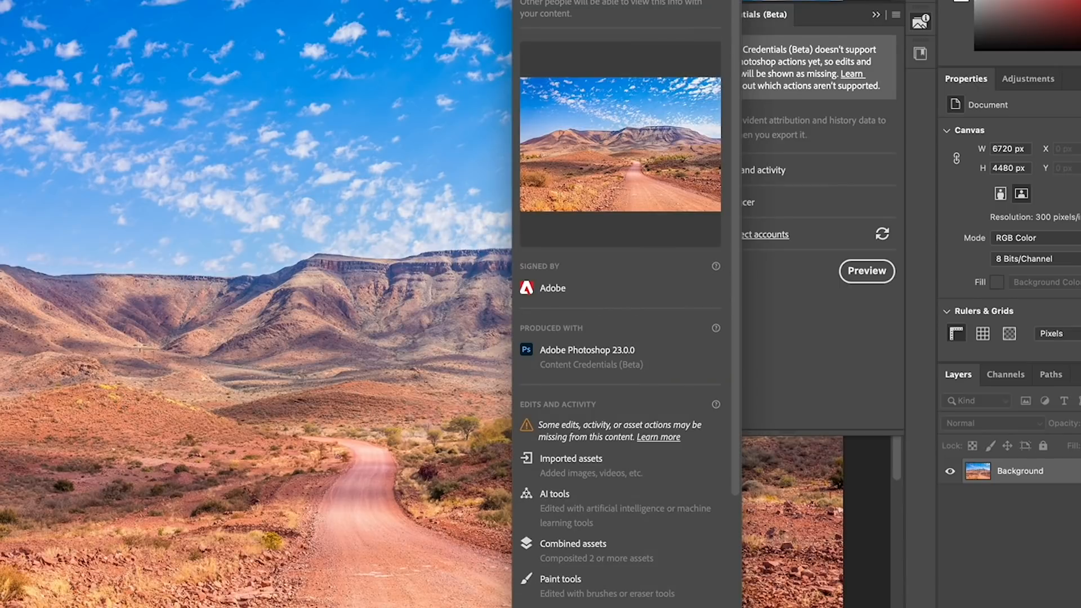
pyautogui.moveTo(620, 471)
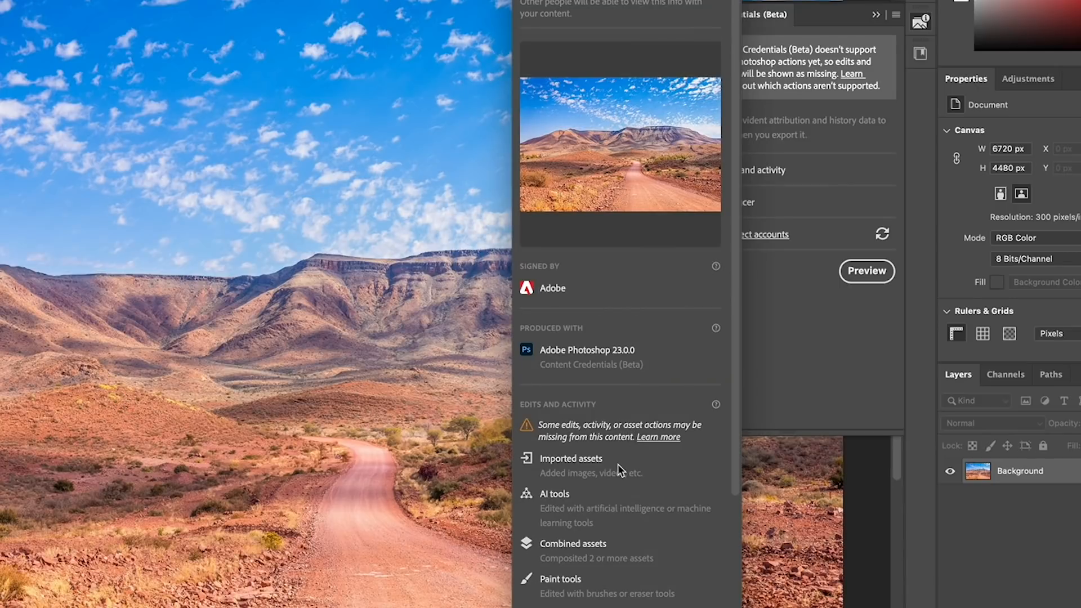
pyautogui.moveTo(359, 491)
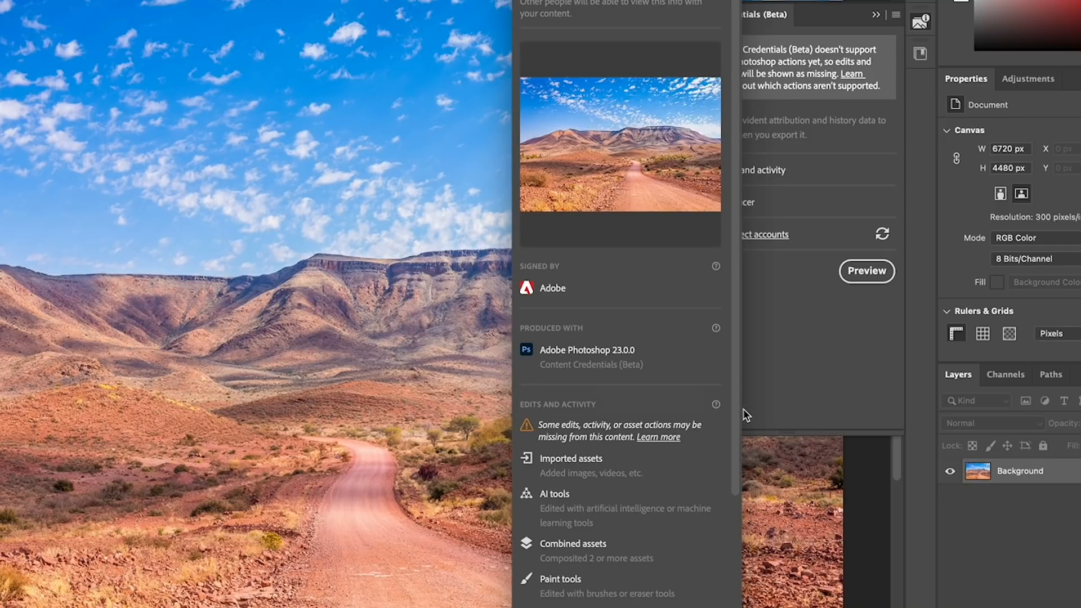
pyautogui.moveTo(731, 444)
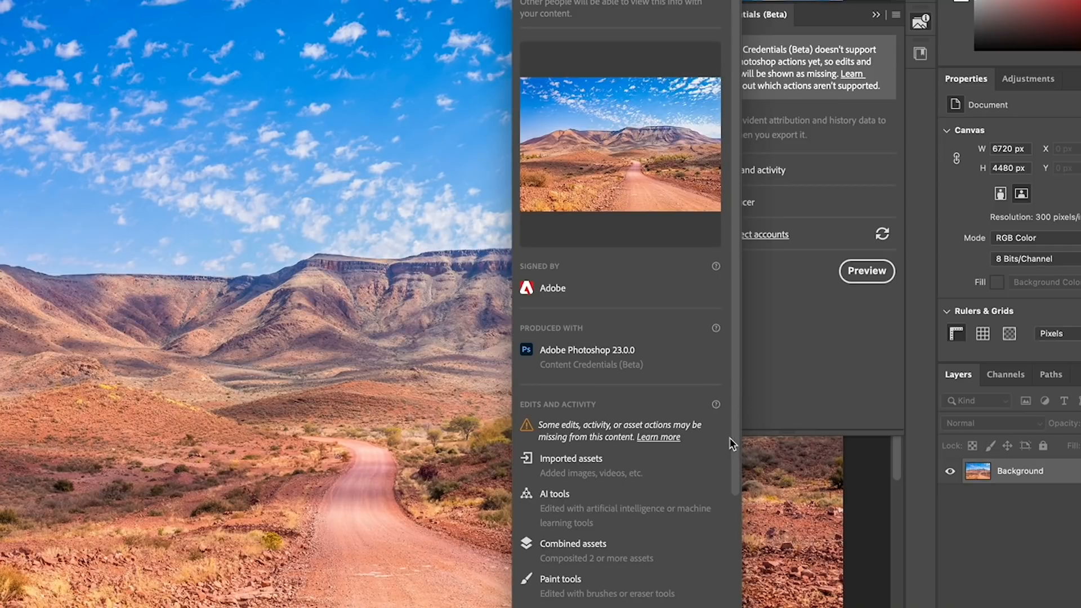
pyautogui.scroll(-3)
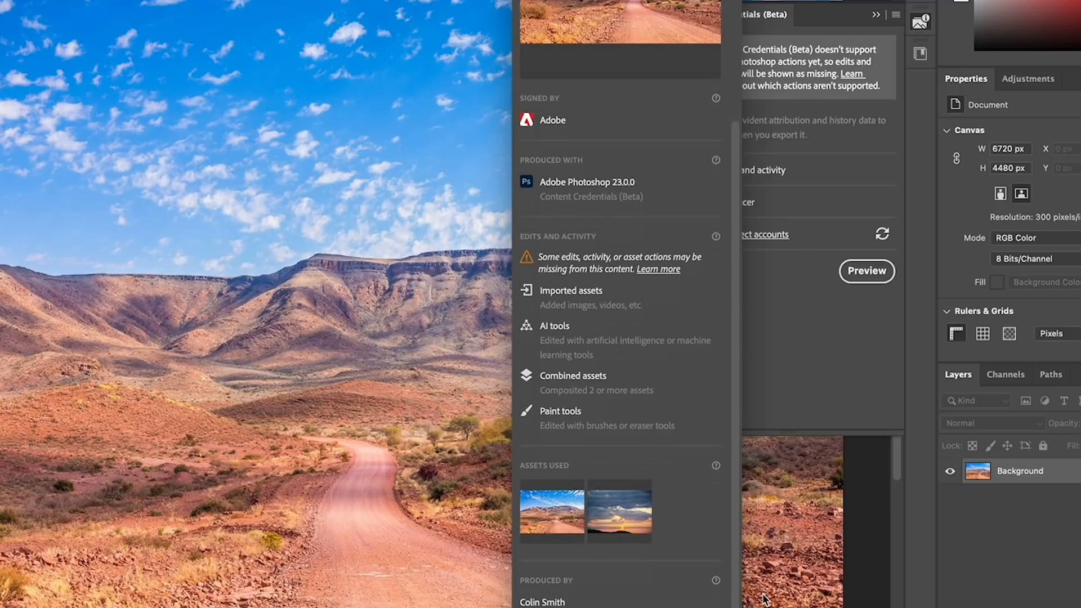
pyautogui.moveTo(618, 516)
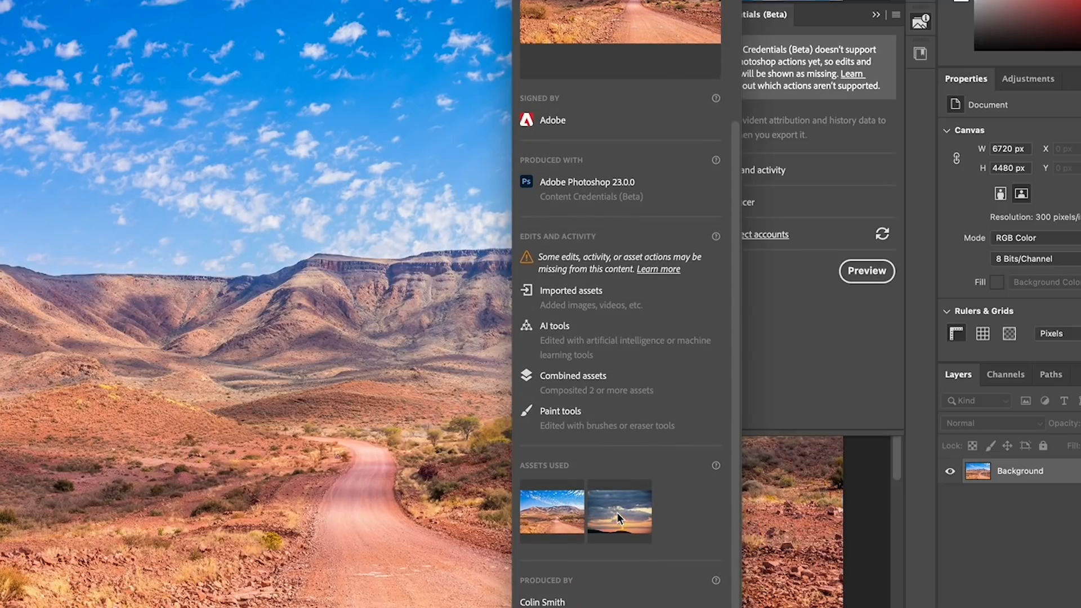
pyautogui.moveTo(638, 531)
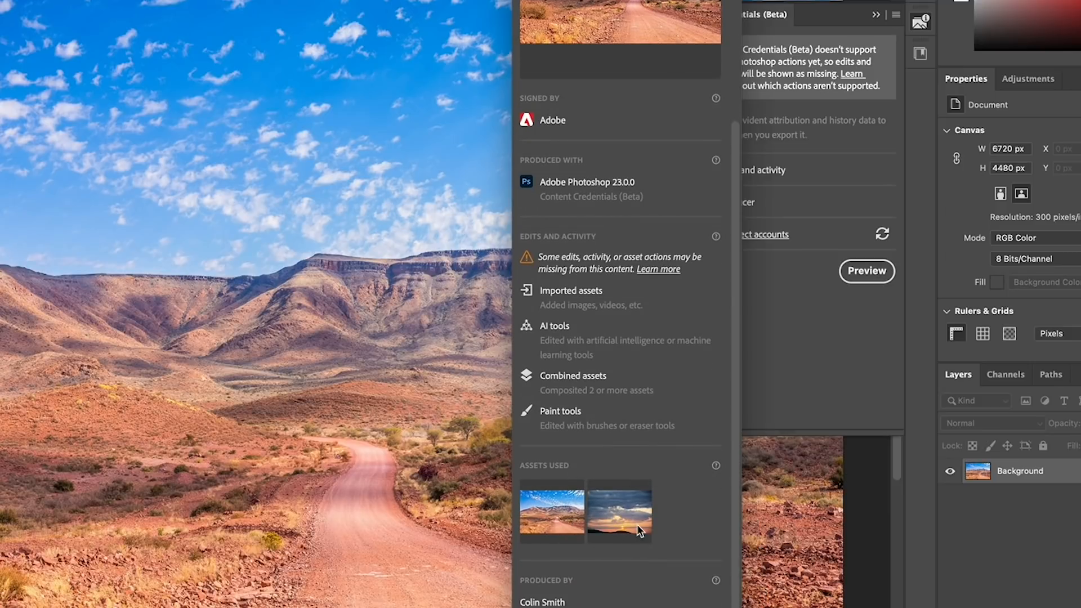
pyautogui.moveTo(590, 538)
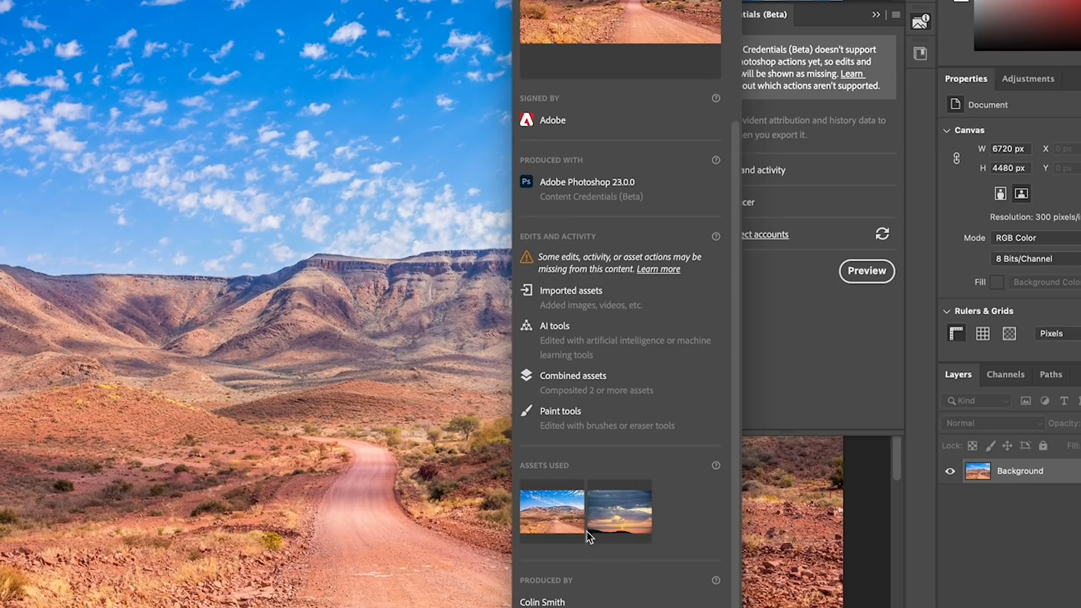
pyautogui.scroll(3)
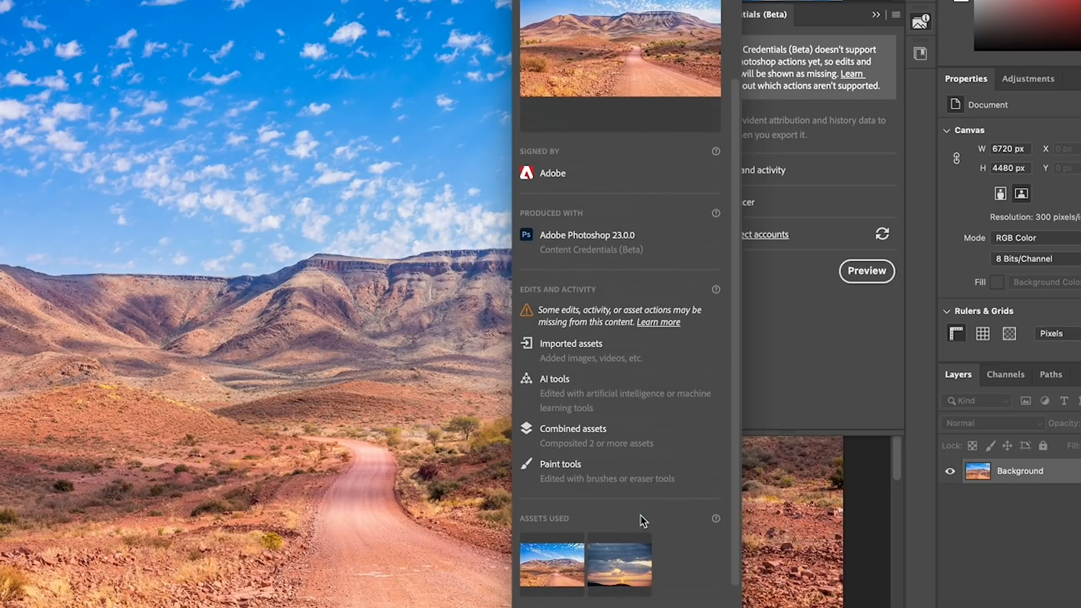
pyautogui.scroll(3)
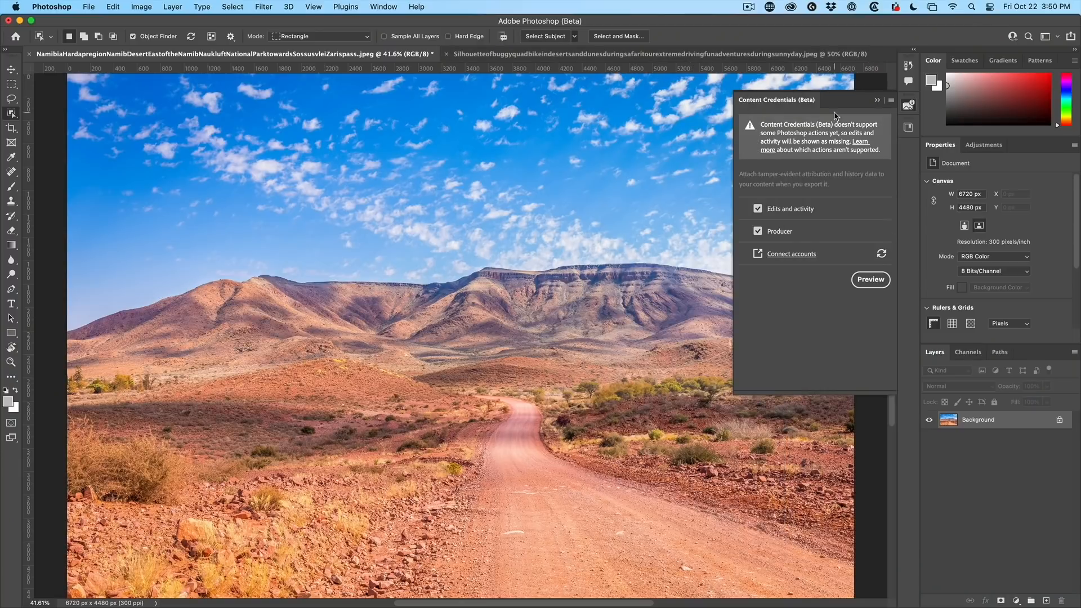
# Step: Close the Content Credentials (Beta) panel to reveal the full Namibia desert photo
pyautogui.click(878, 100)
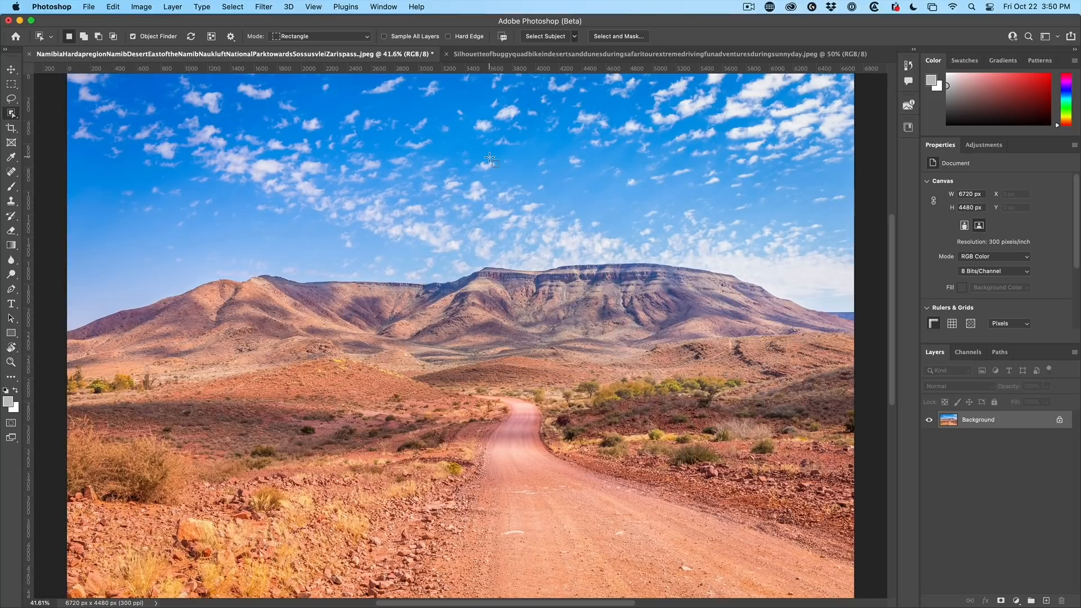
pyautogui.moveTo(454, 110)
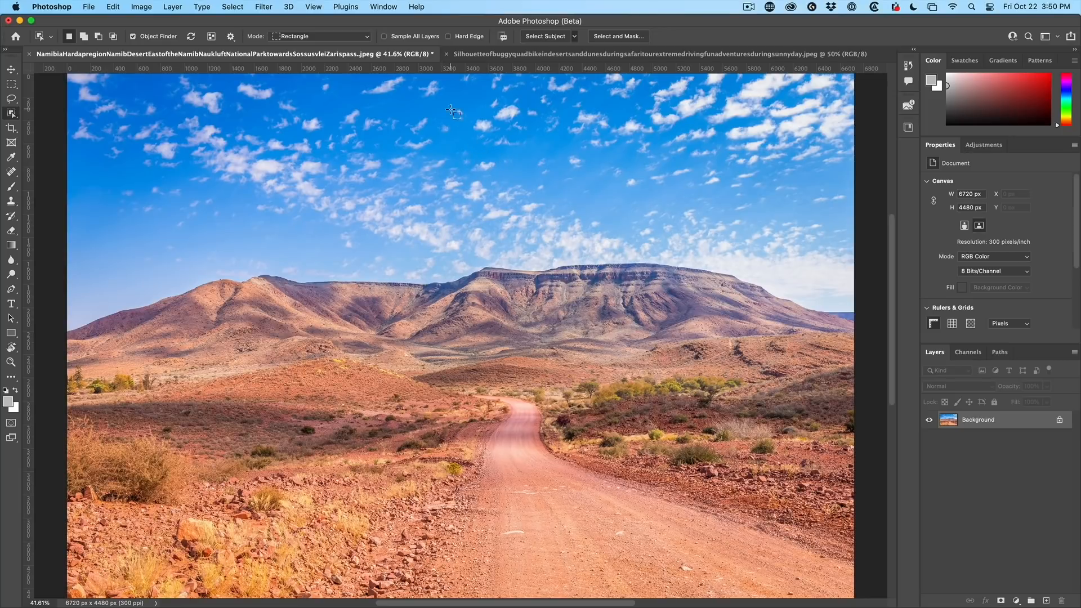
pyautogui.moveTo(261, 6)
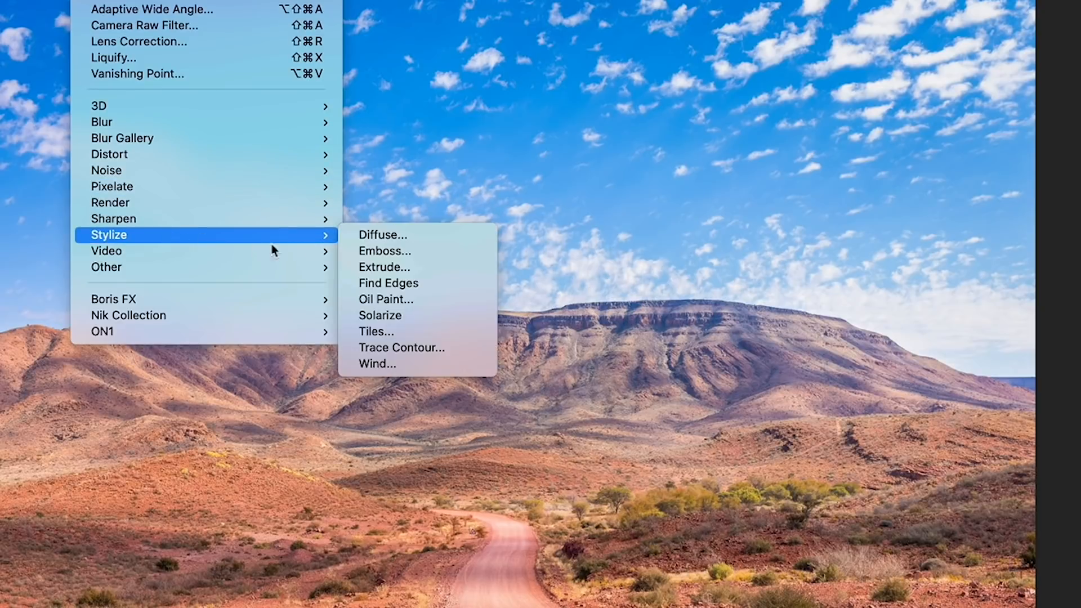
pyautogui.moveTo(427, 299)
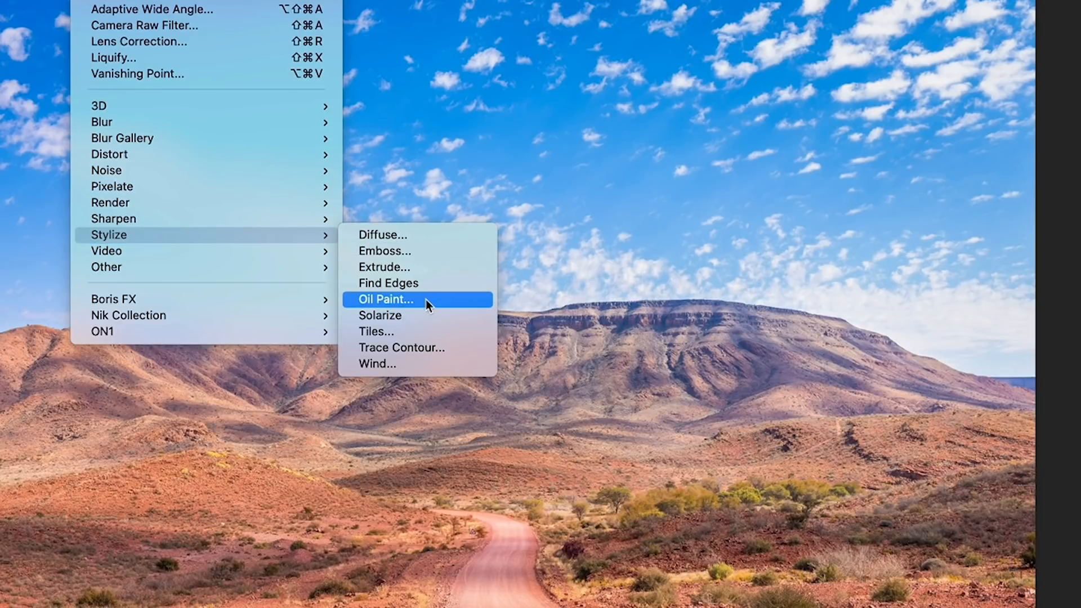
# Step: Open the Filter > Stylize > Oil Paint dialog for the Namibia desert road photo
pyautogui.click(385, 299)
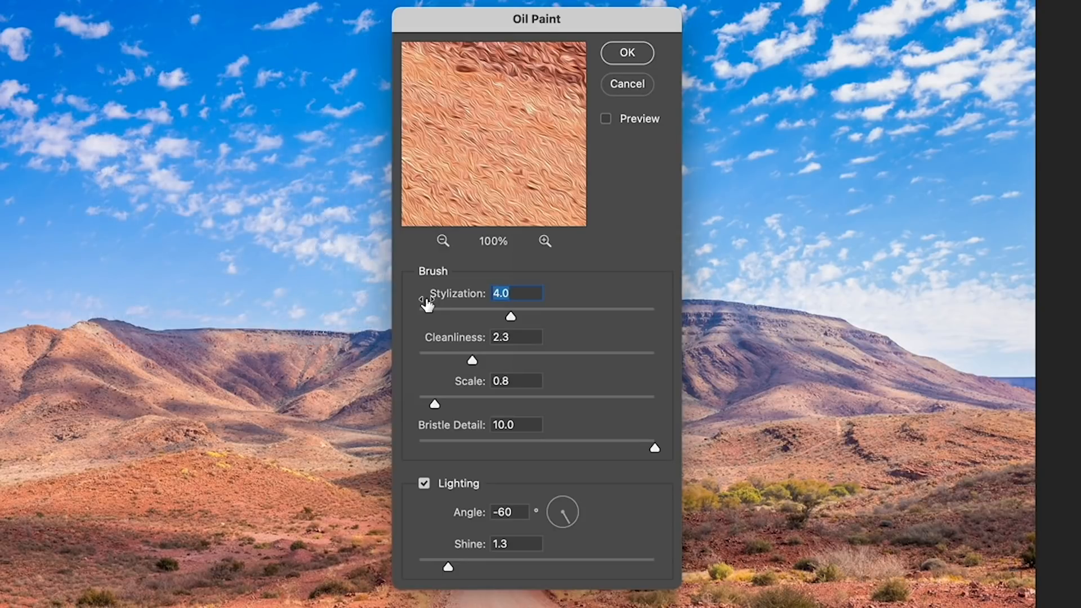
pyautogui.moveTo(466, 150)
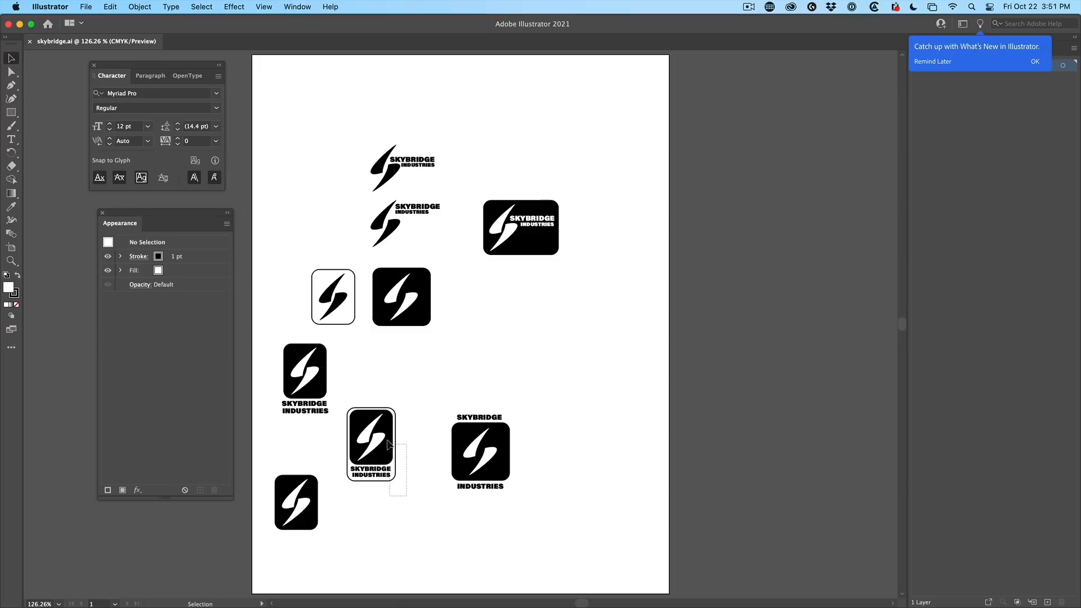
# Step: Select the SKYBRIDGE INDUSTRIES lightning badge logo on the Illustrator artboard
pyautogui.click(371, 442)
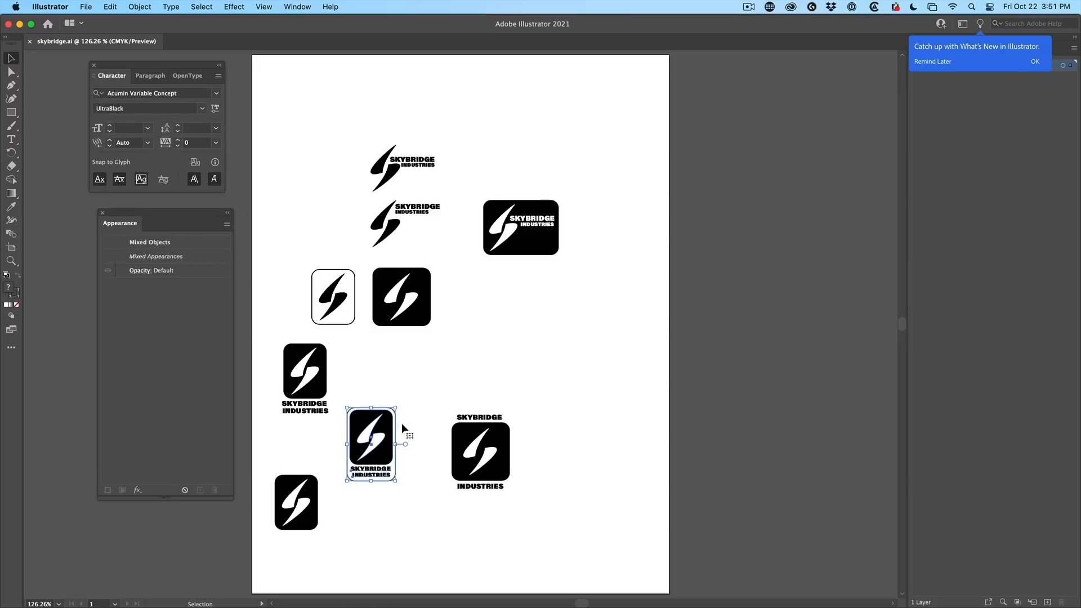
pyautogui.moveTo(481, 317)
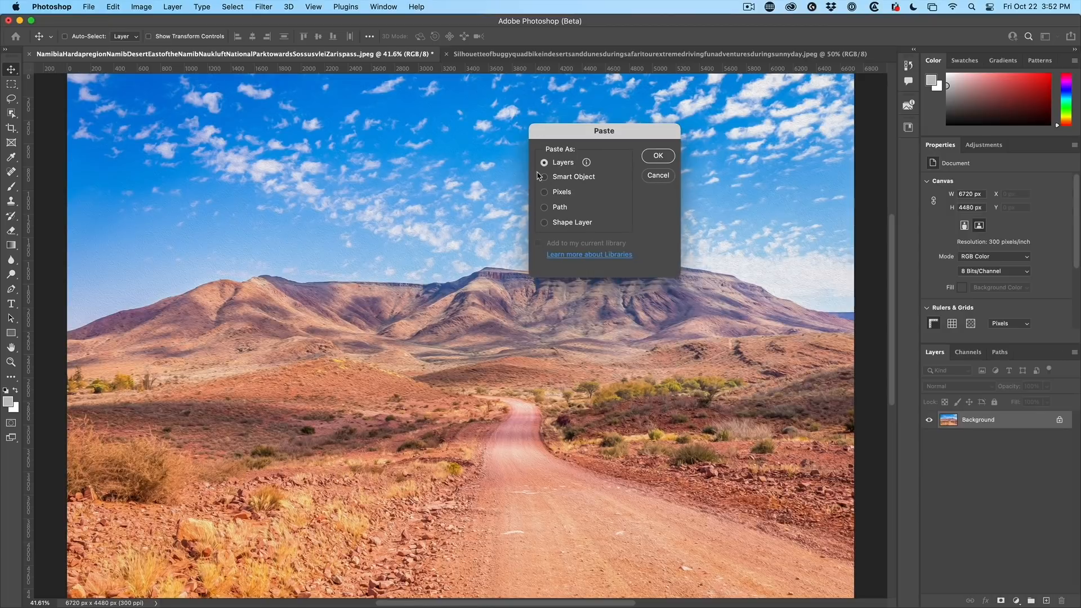
pyautogui.moveTo(667, 151)
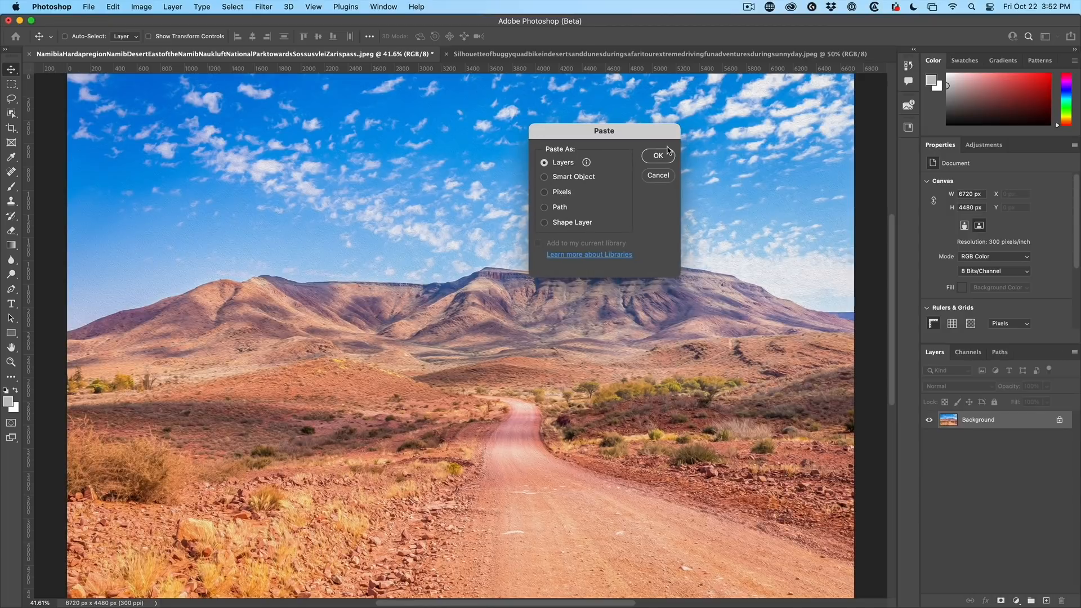
# Step: Paste the SKYBRIDGE badge into the desert photo using Paste As: Layers
pyautogui.click(656, 154)
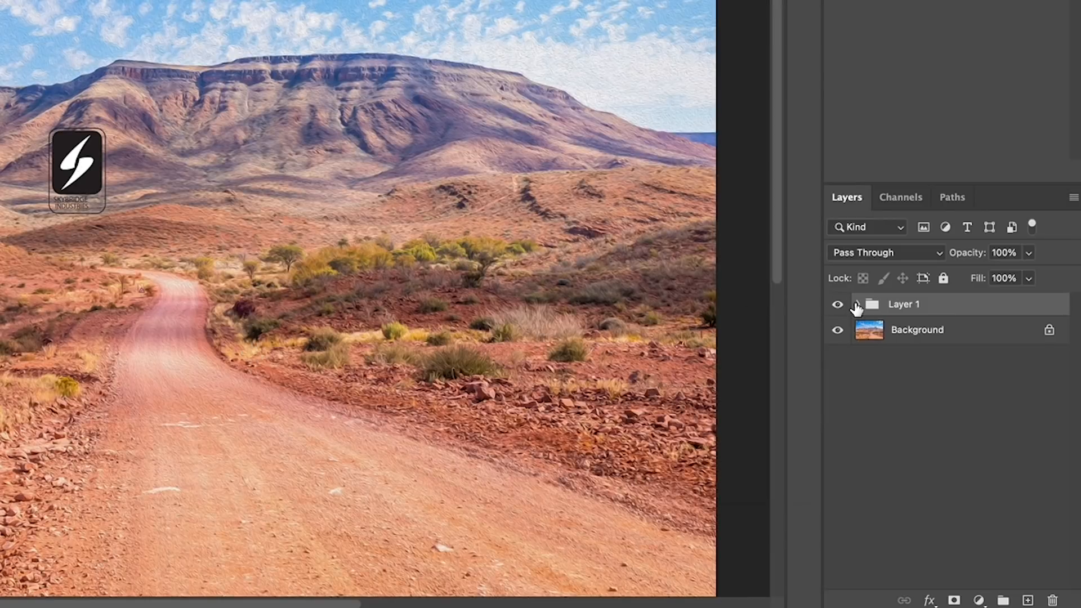
# Step: Expand Layer 1, then hide the SKYBRIDGE and INDUSTRIES text and dark rectangle, leaving the bolt outline
pyautogui.click(872, 304)
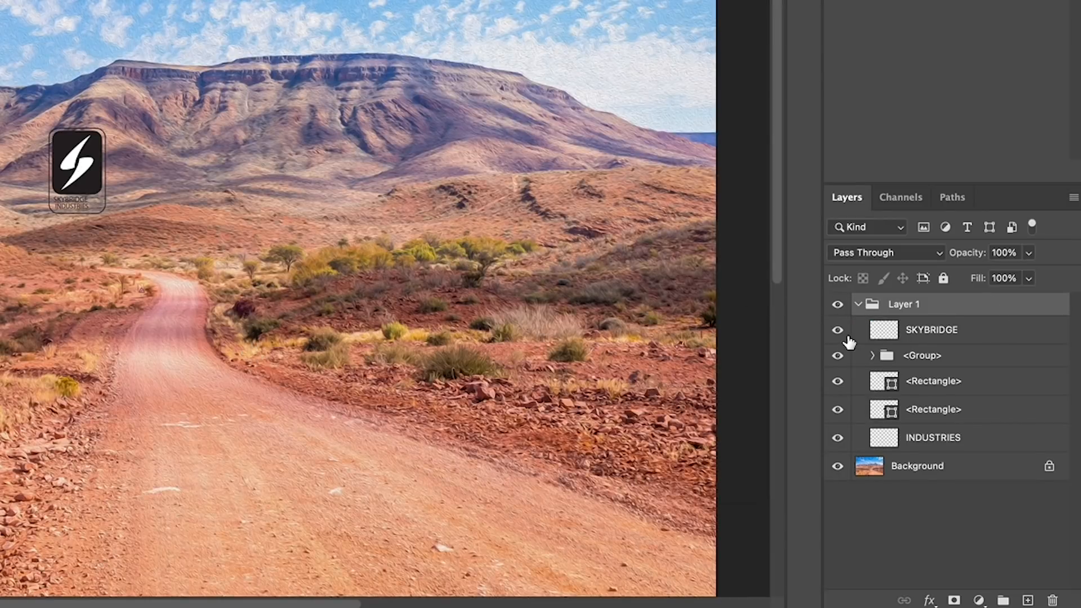
pyautogui.click(839, 329)
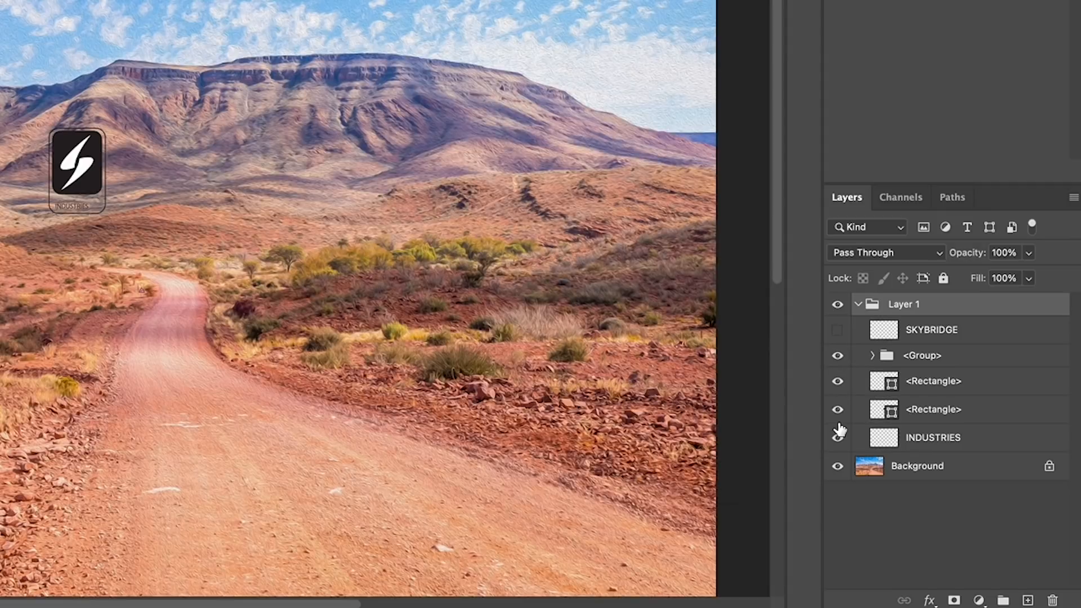
pyautogui.click(873, 355)
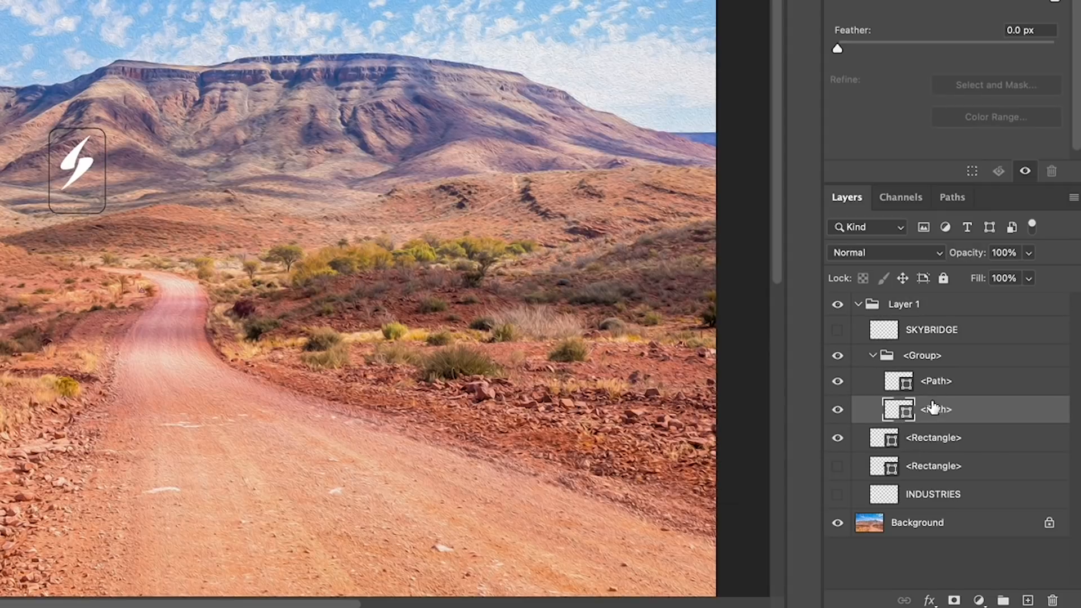
pyautogui.click(936, 381)
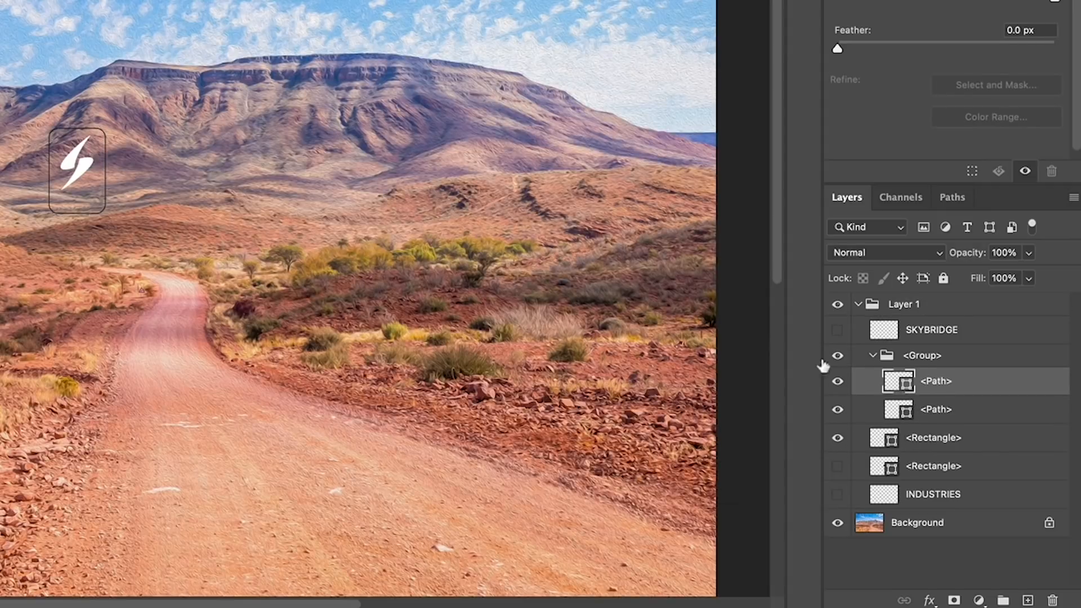